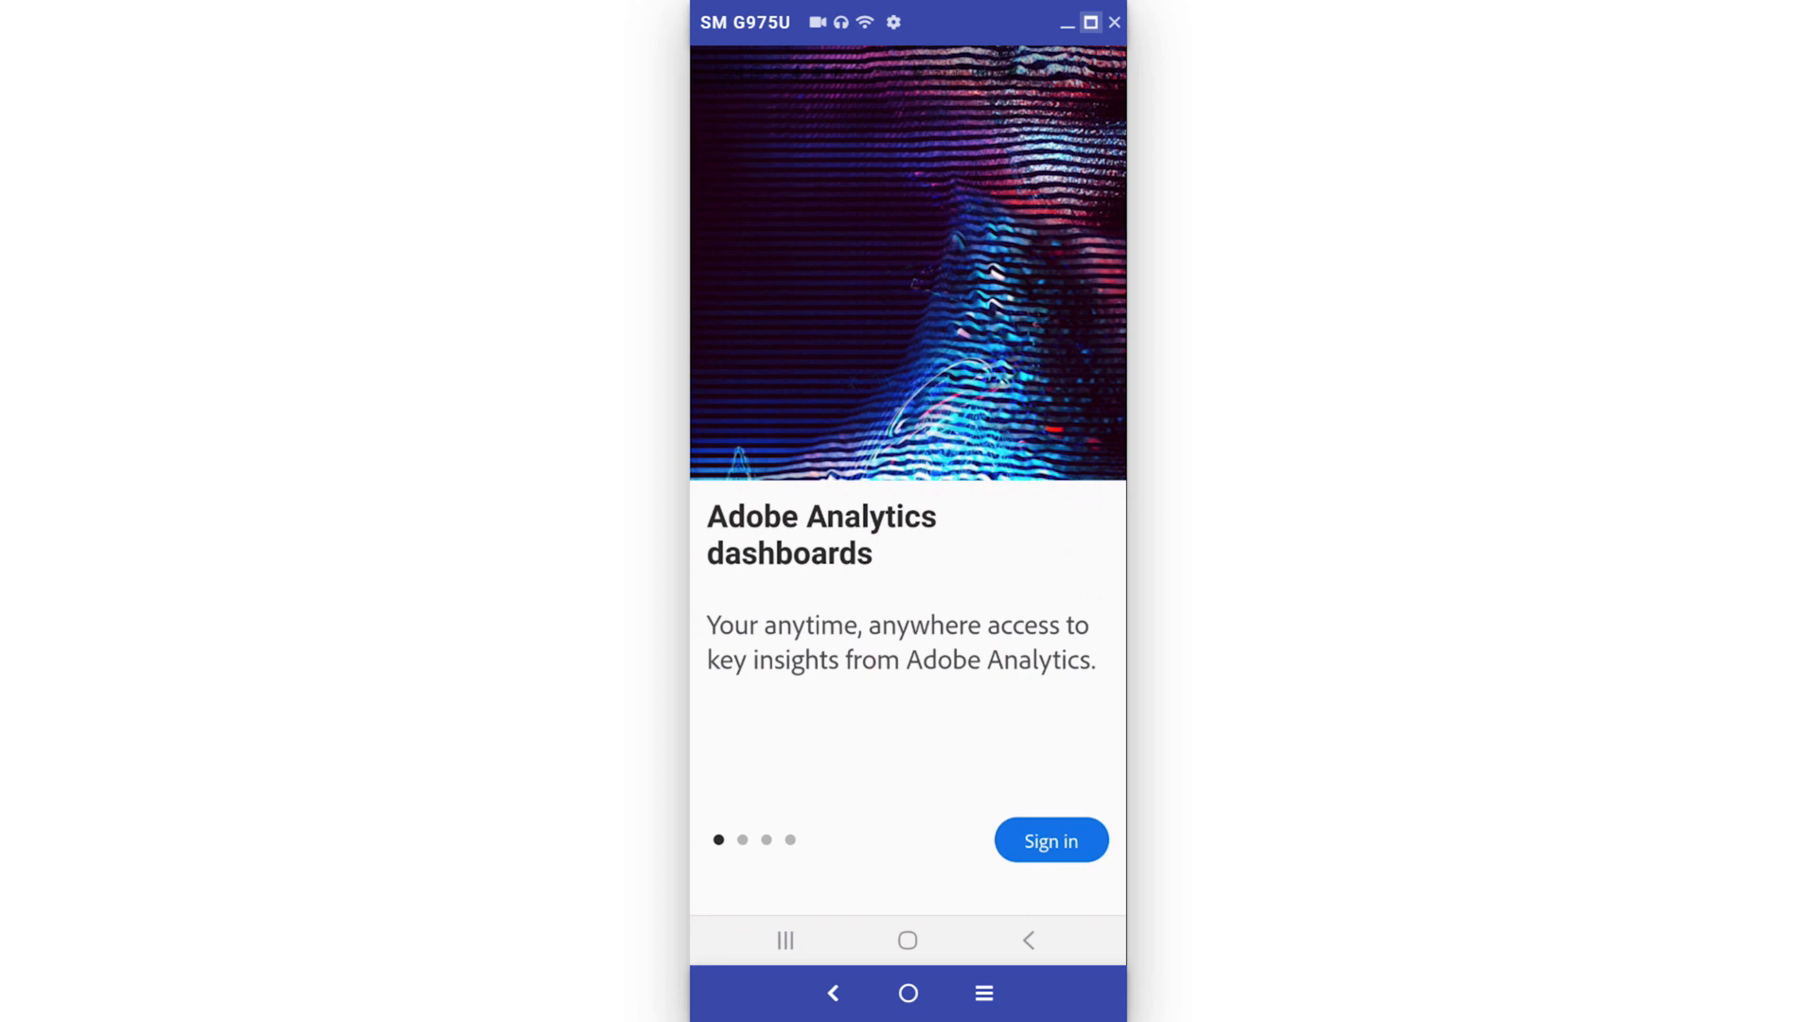
- Scroll the welcome screen while starting sign-in with the email address
{"action": "scroll", "scroll_direction": "left", "scroll_amount": 3}
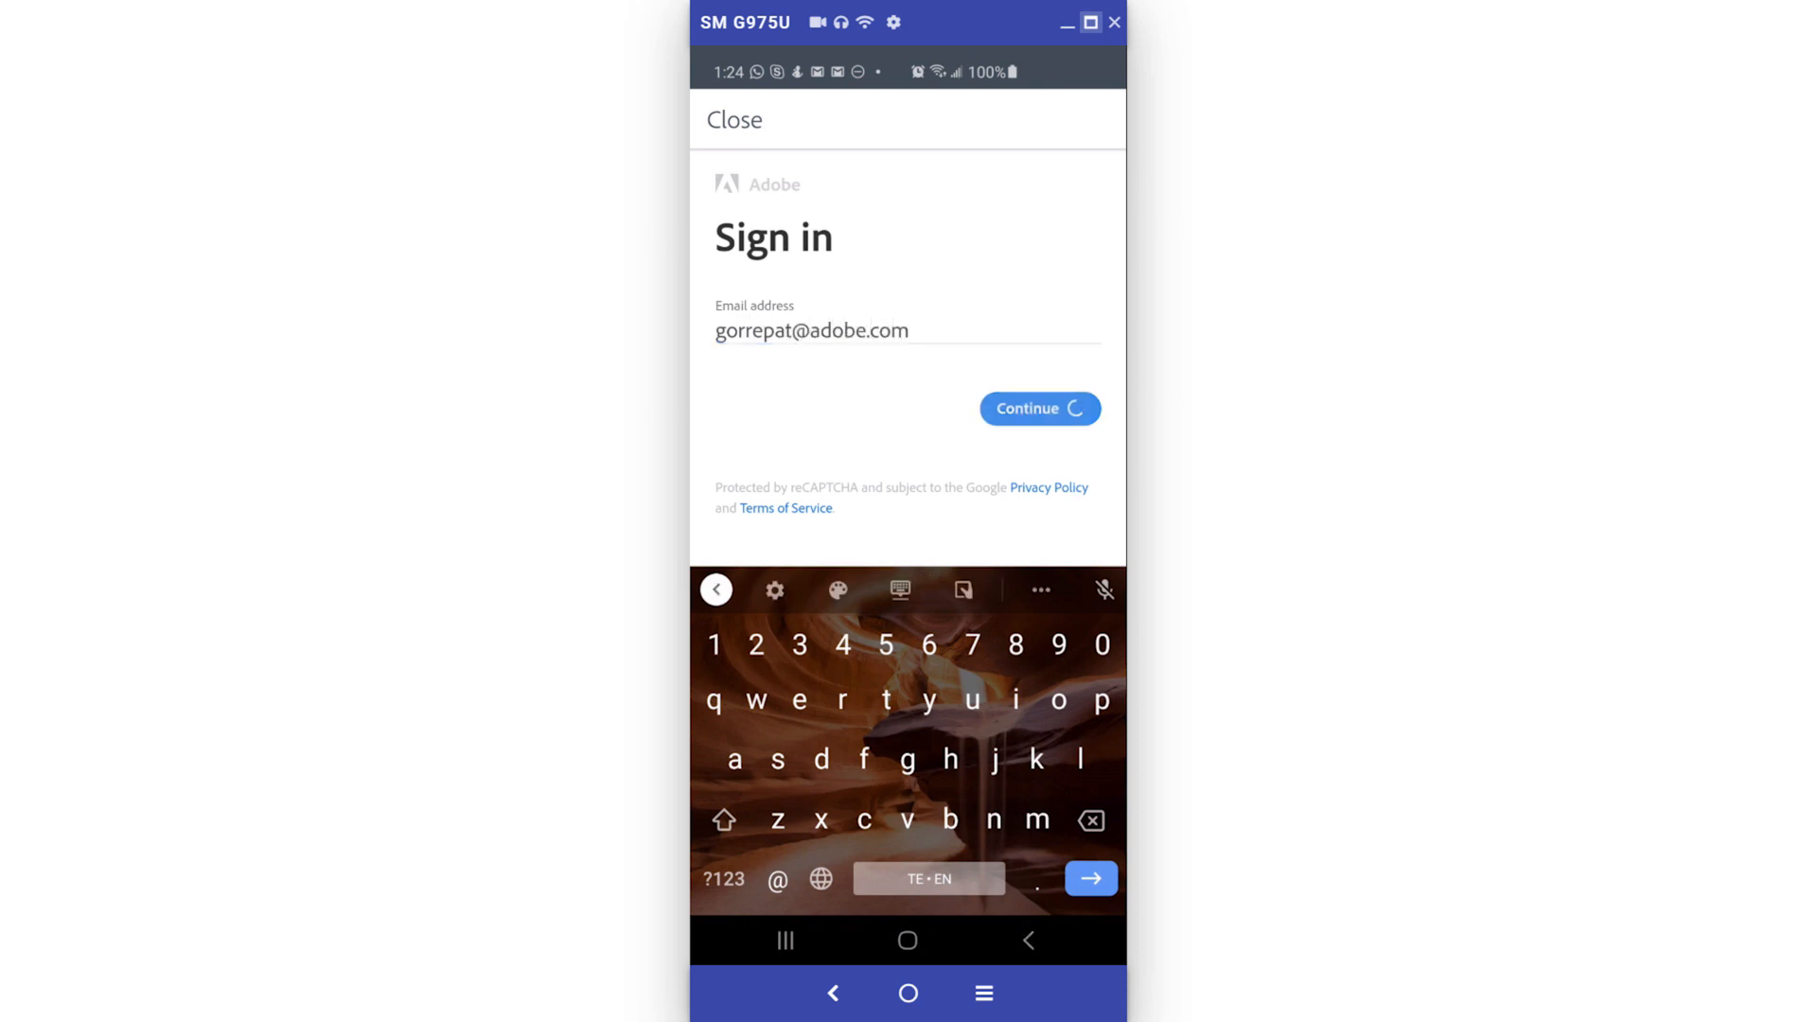
- Continue past the Sign in page with the entered email address
{"action": "left_click", "coordinate": [1037, 408]}
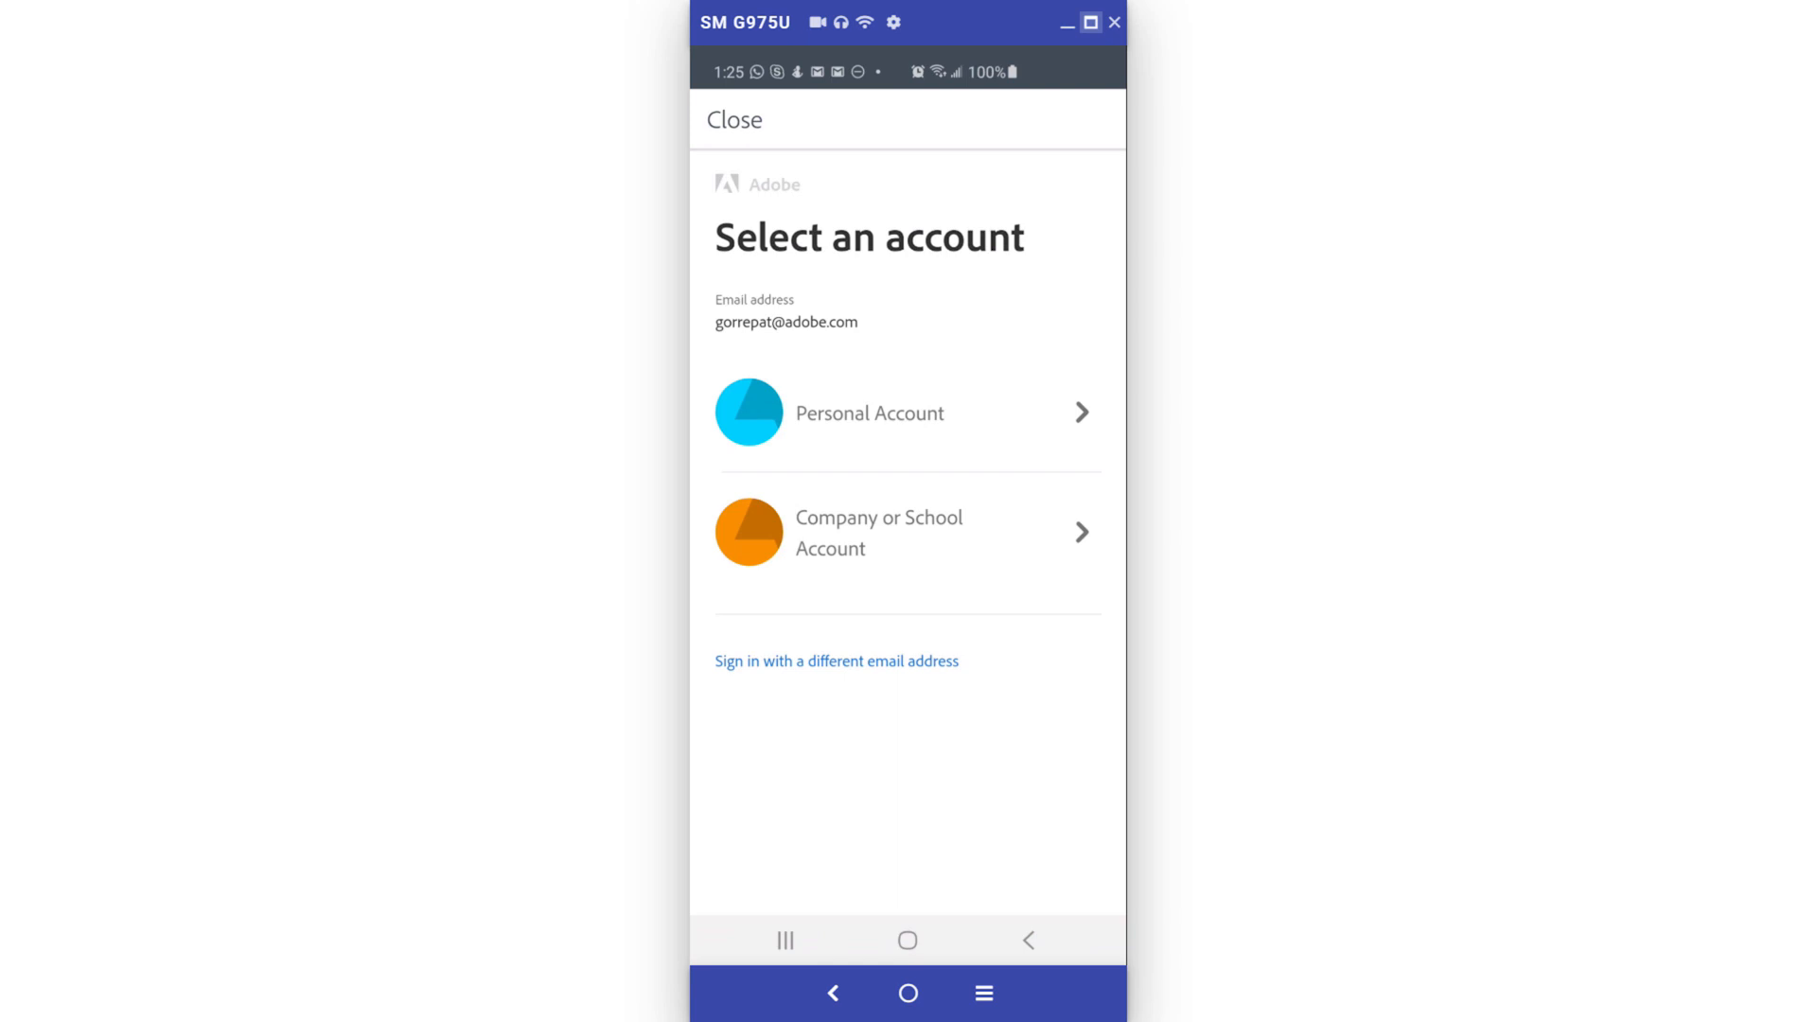
- Choose Company or School Account to complete sign-in and reach Home
{"action": "left_click", "coordinate": [869, 412]}
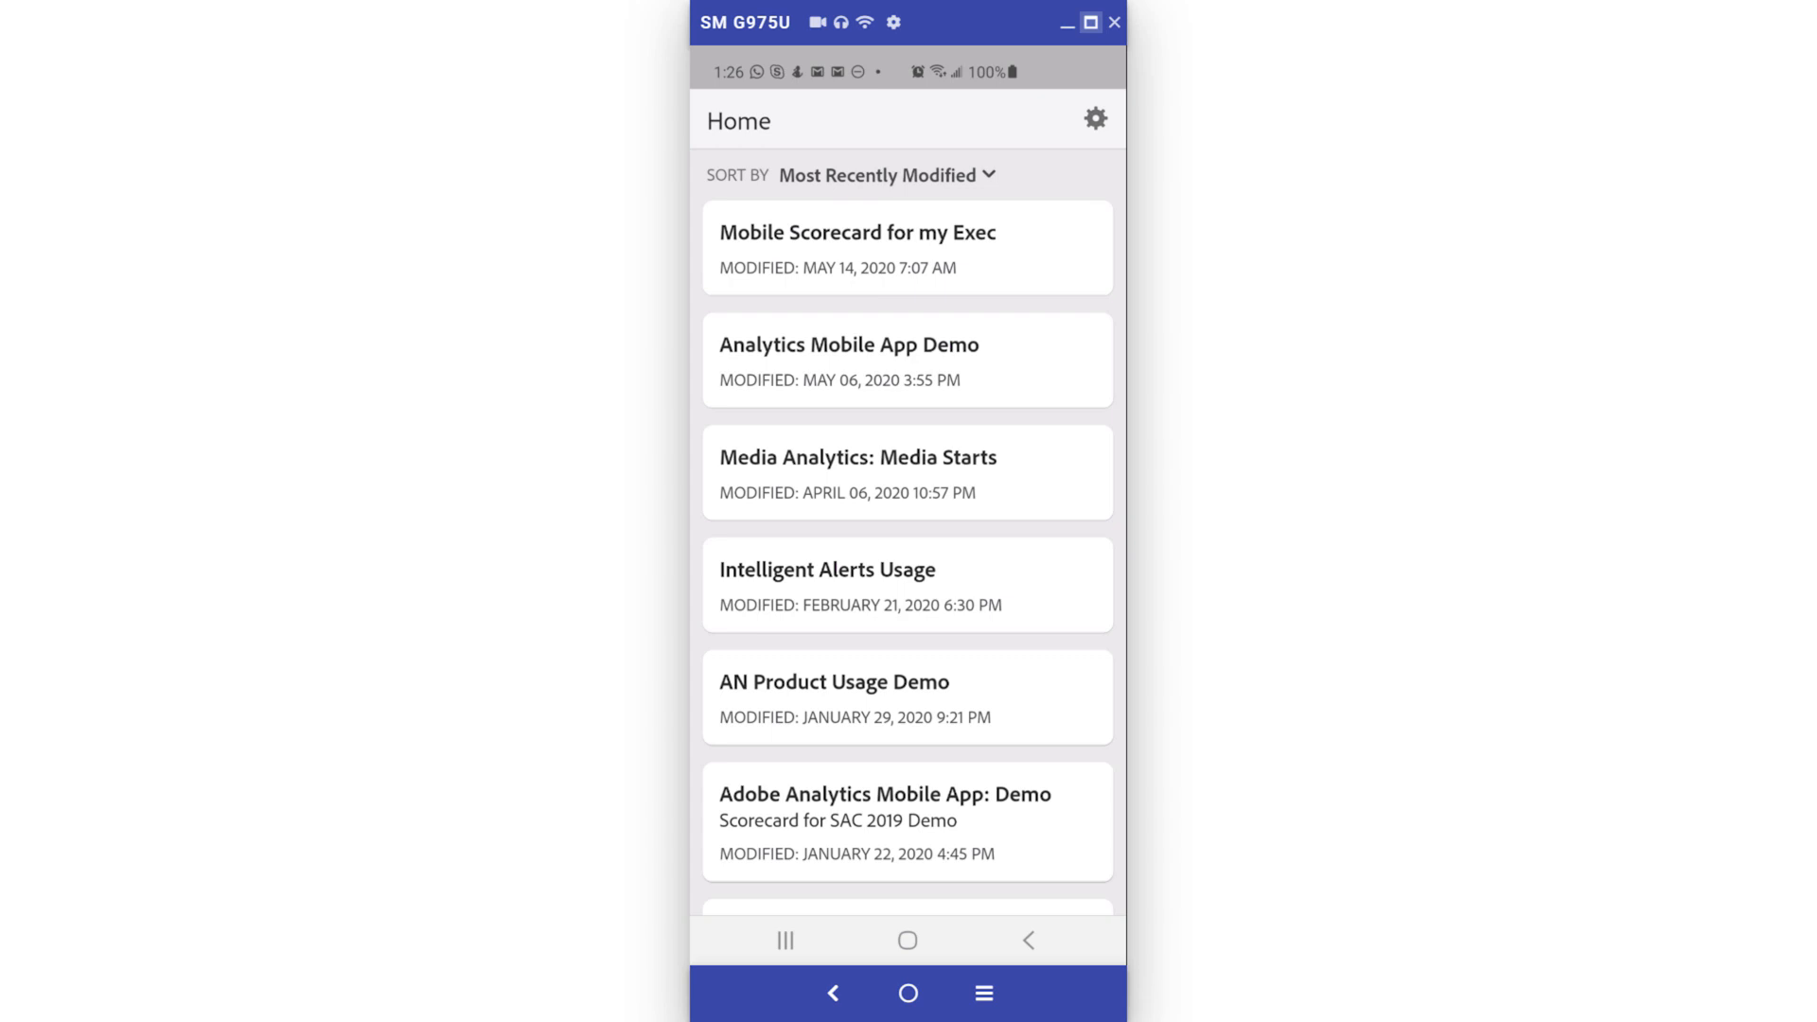
- Keep projects sorted by Most Recently Modified and open Mobile Scorecard for my Exec
{"action": "left_click", "coordinate": [884, 175]}
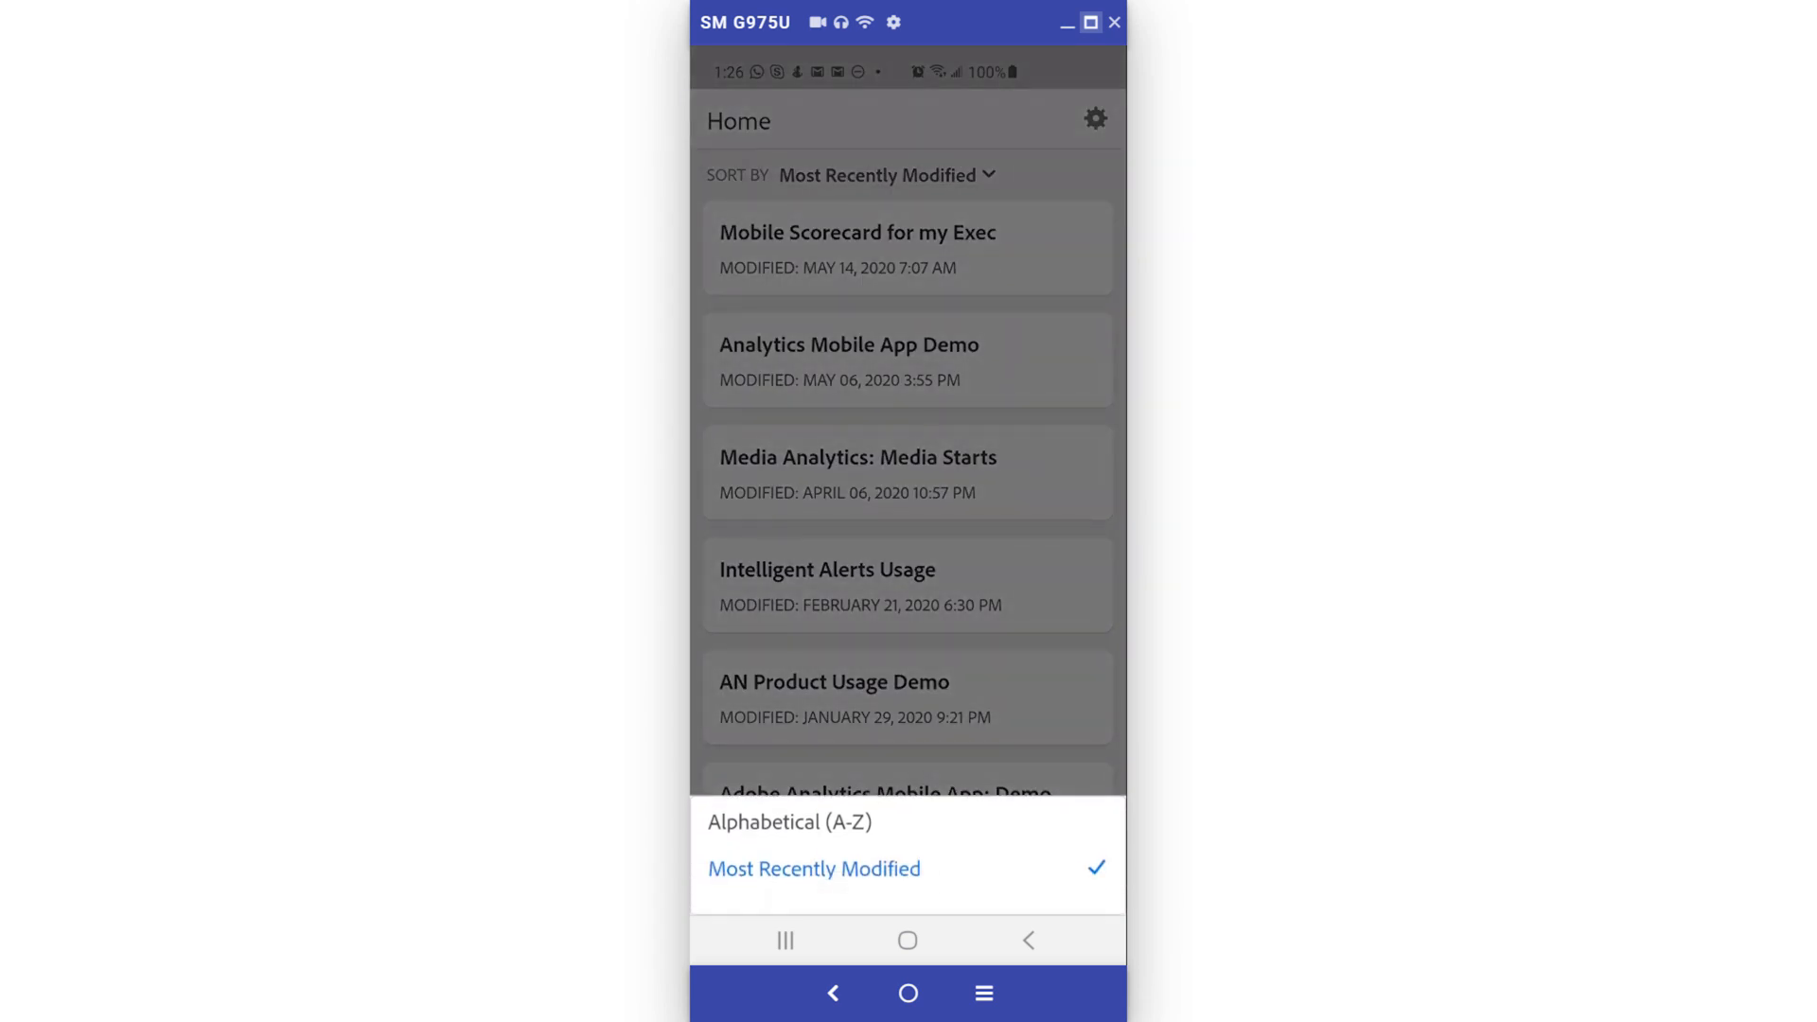
{"action": "left_click", "coordinate": [815, 868]}
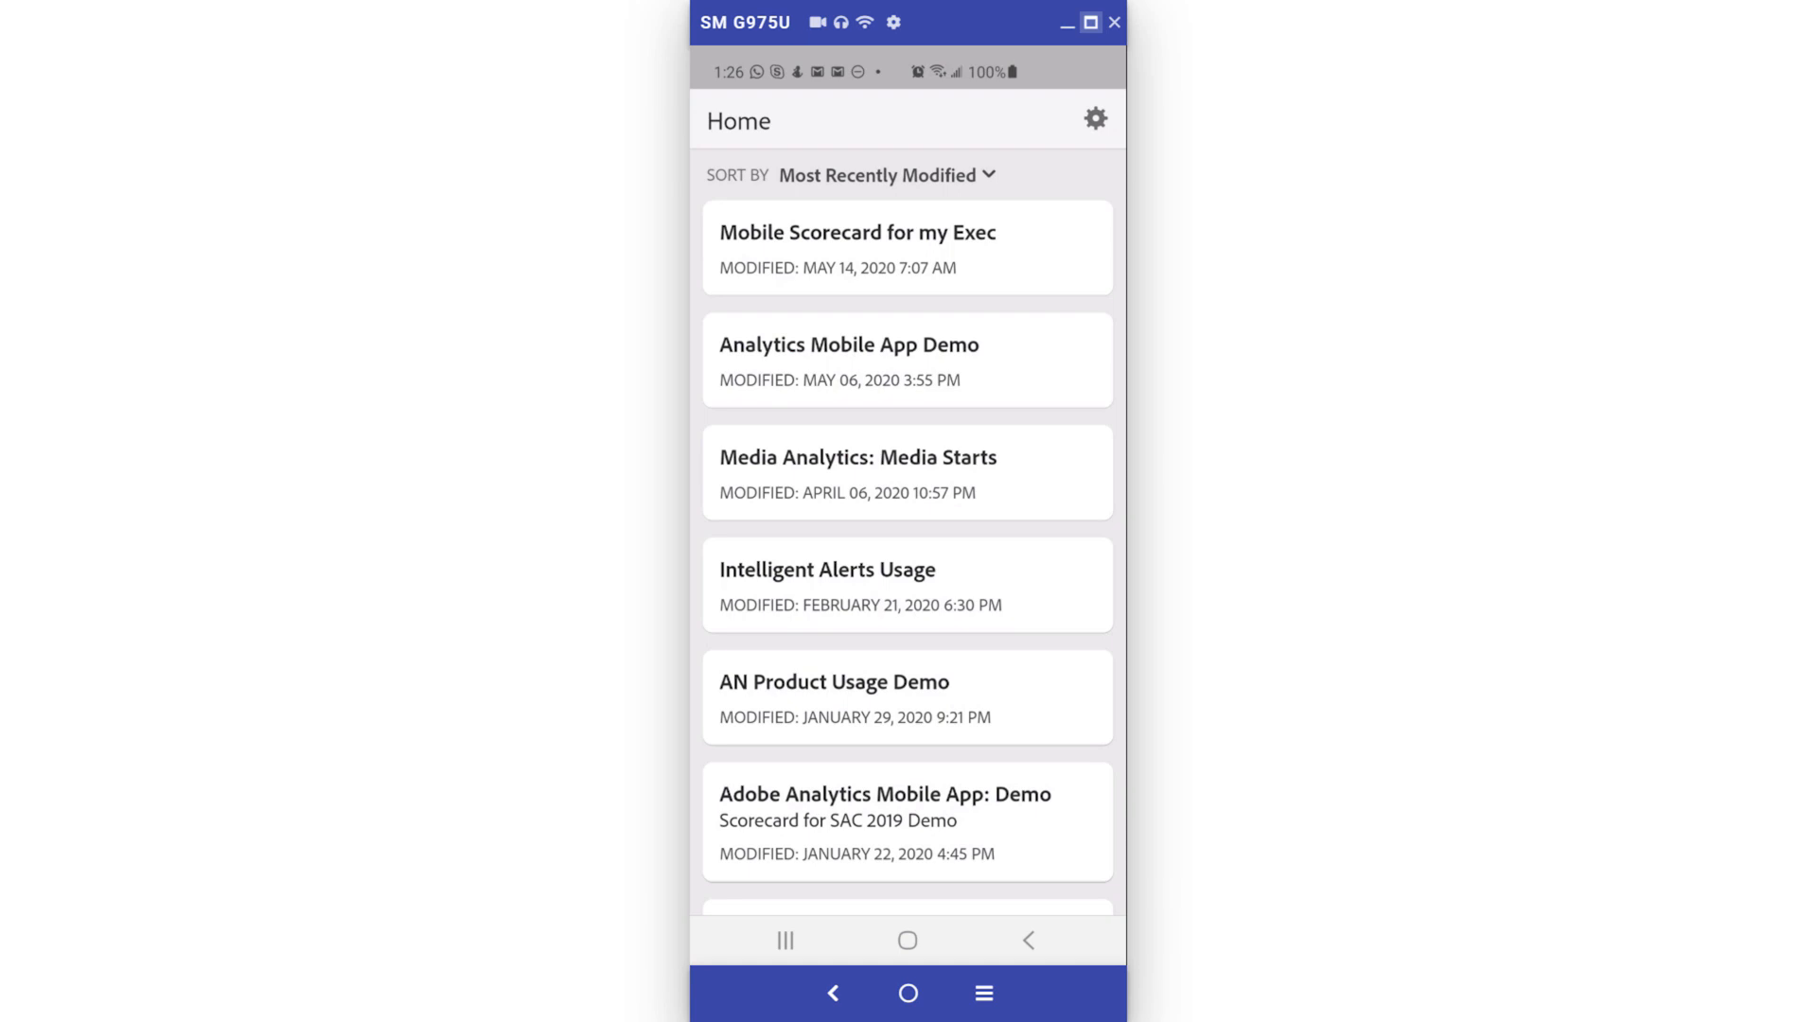
{"action": "left_click", "coordinate": [858, 247]}
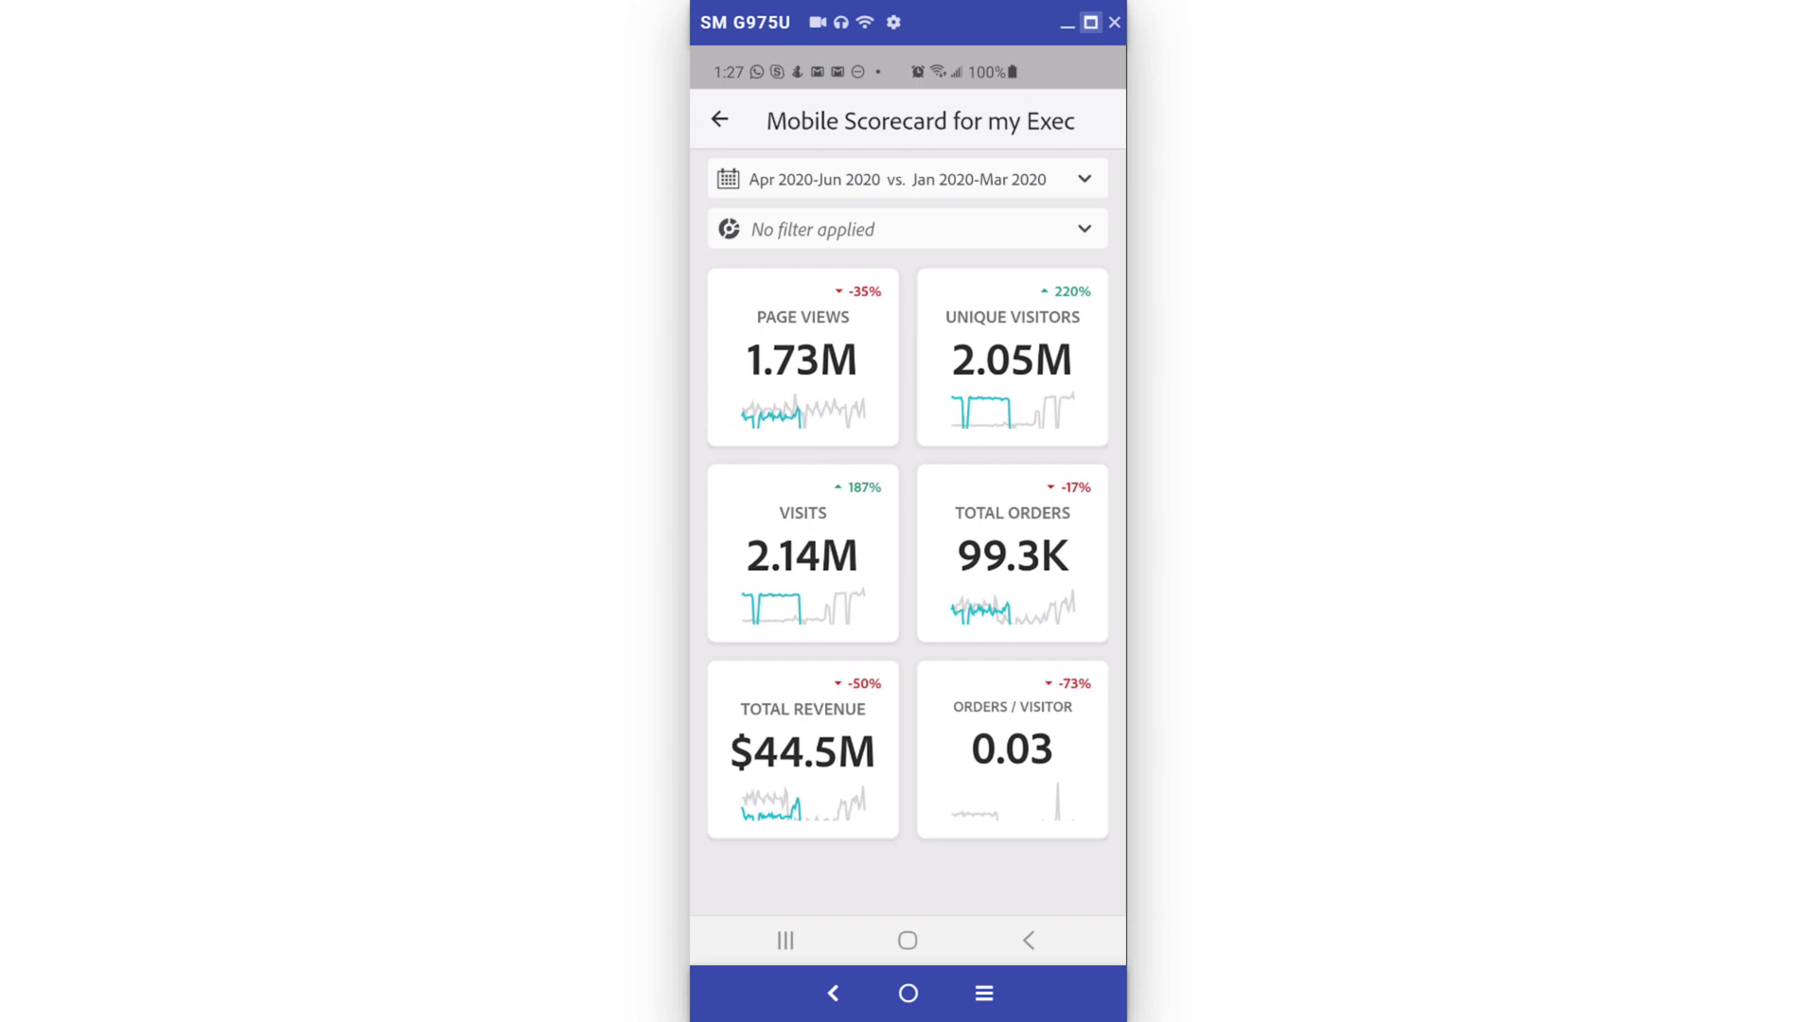
{"action": "left_click", "coordinate": [907, 179]}
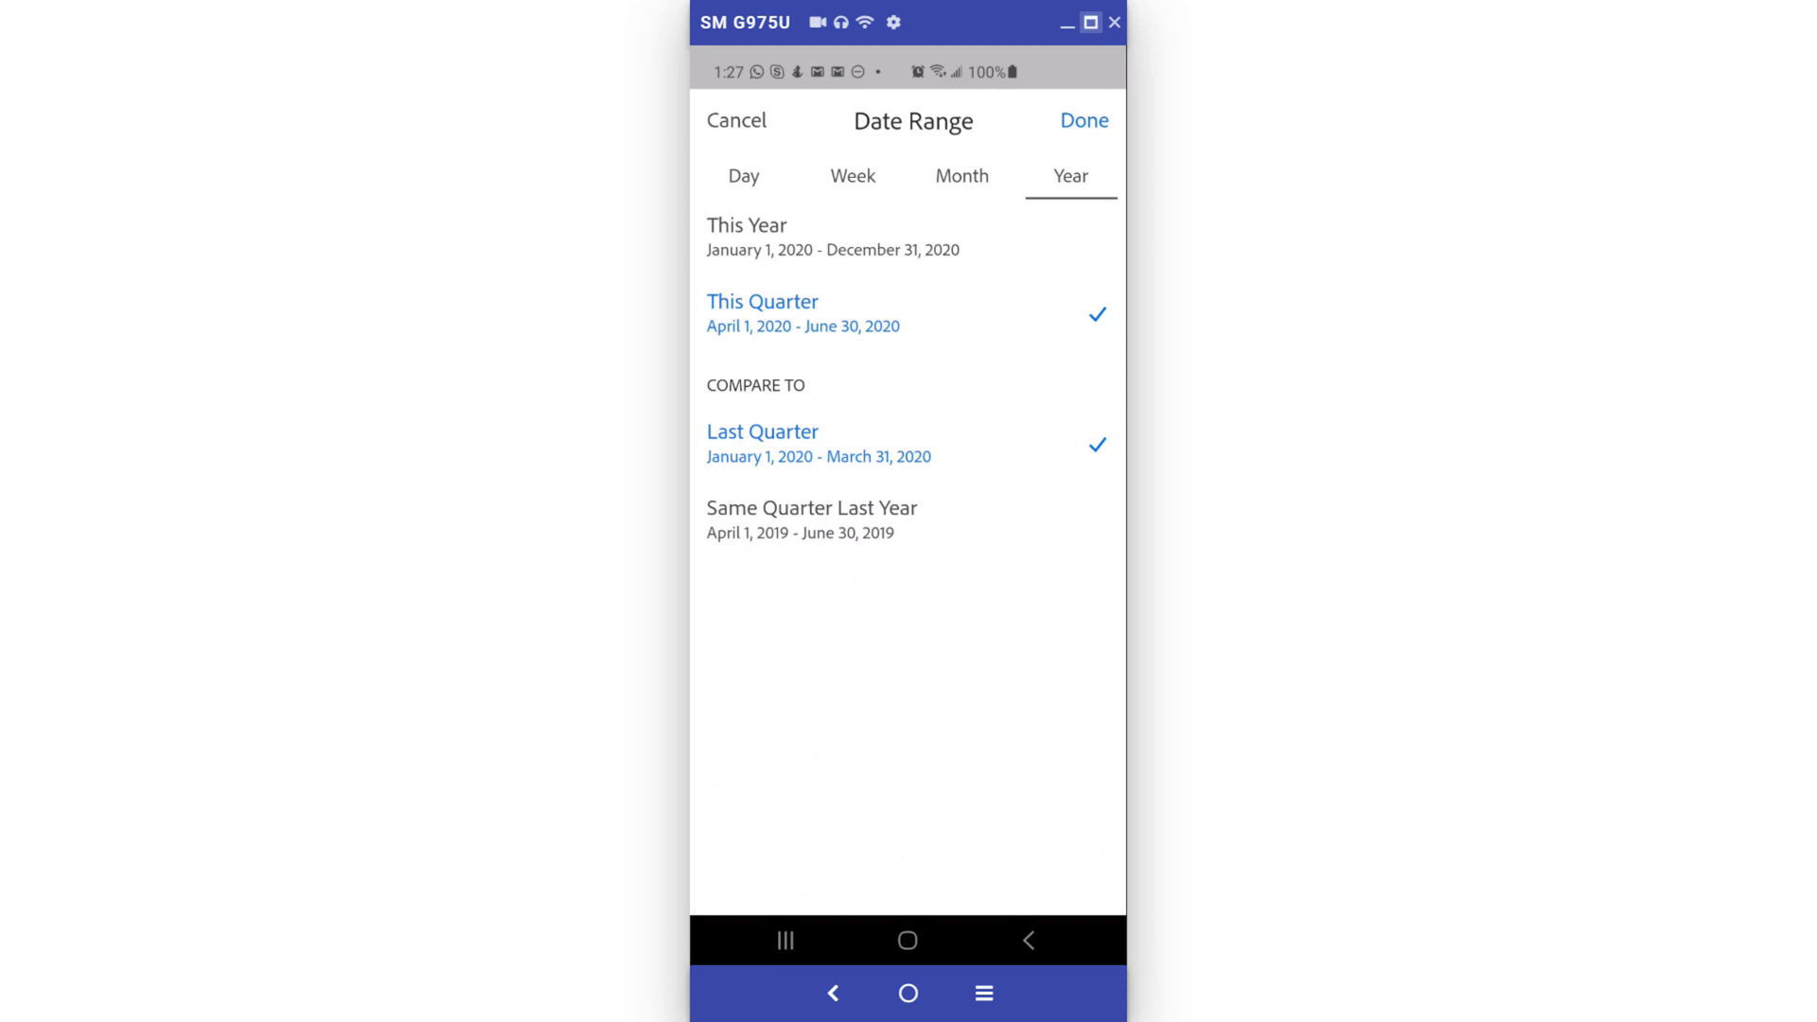
- Set the scorecard period to This Month, comparing May 2020 against April 2020
{"action": "left_click", "coordinate": [960, 176]}
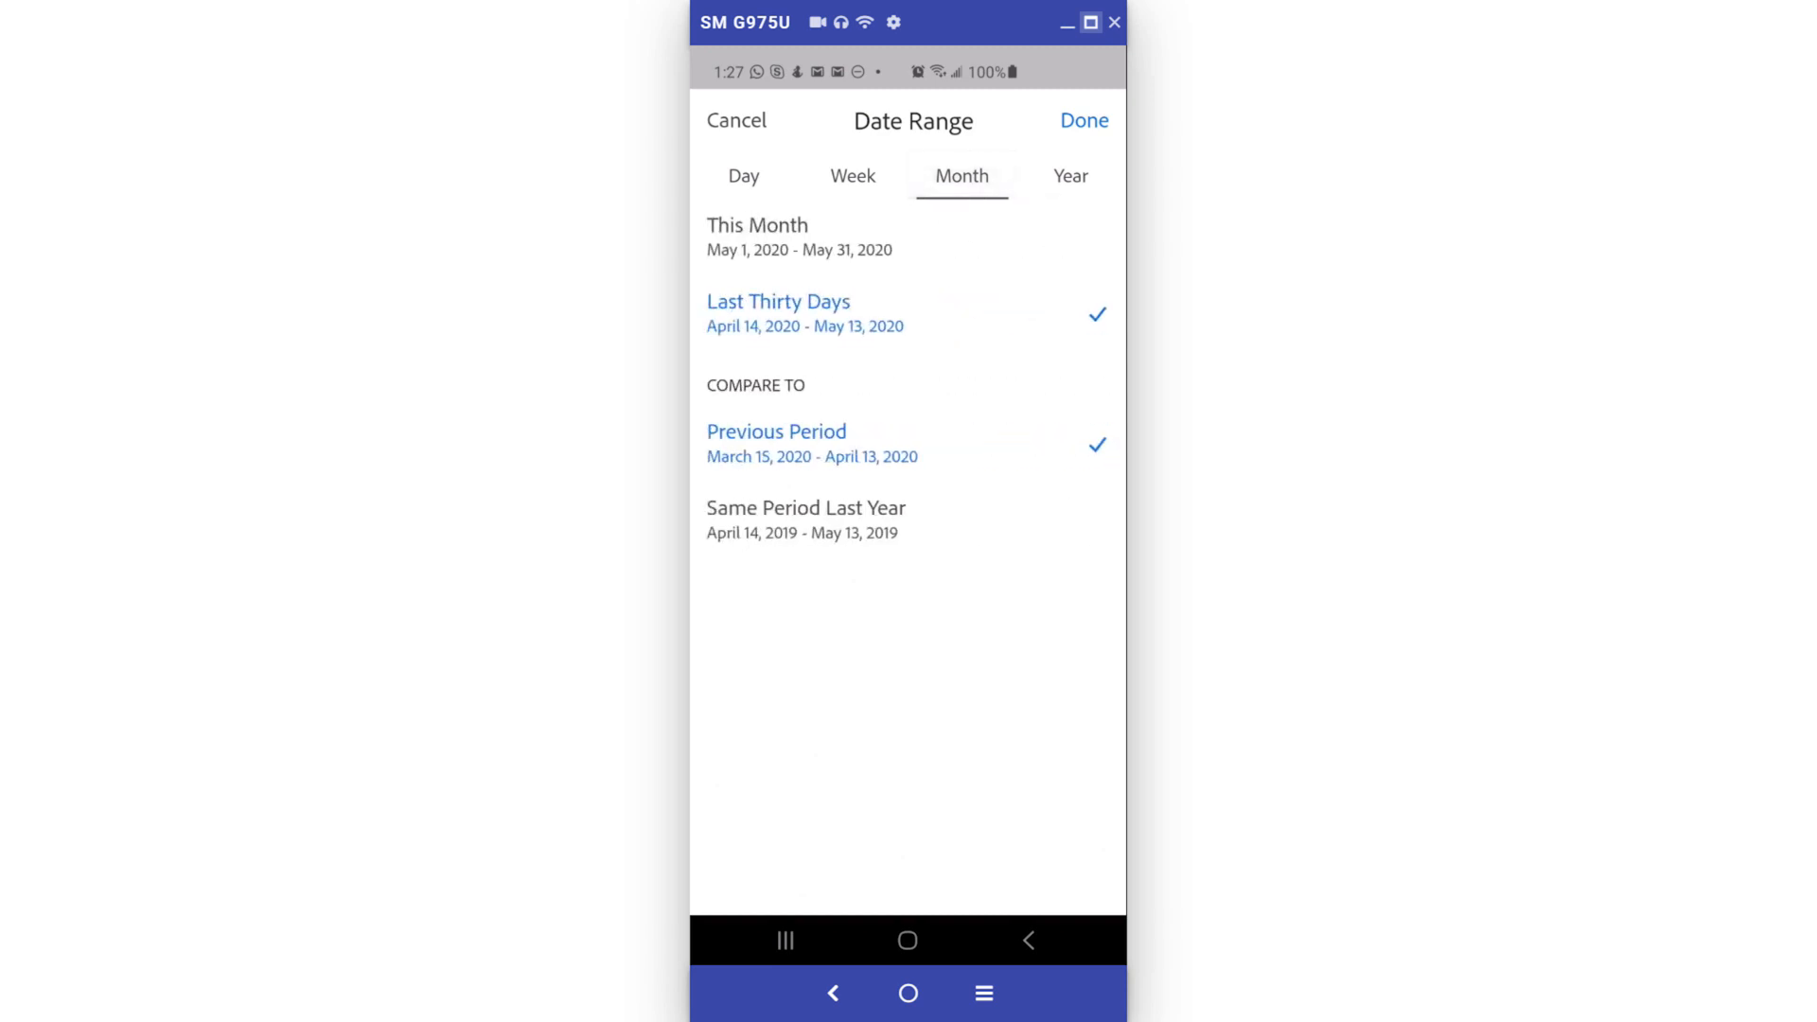
{"action": "left_click", "coordinate": [757, 237]}
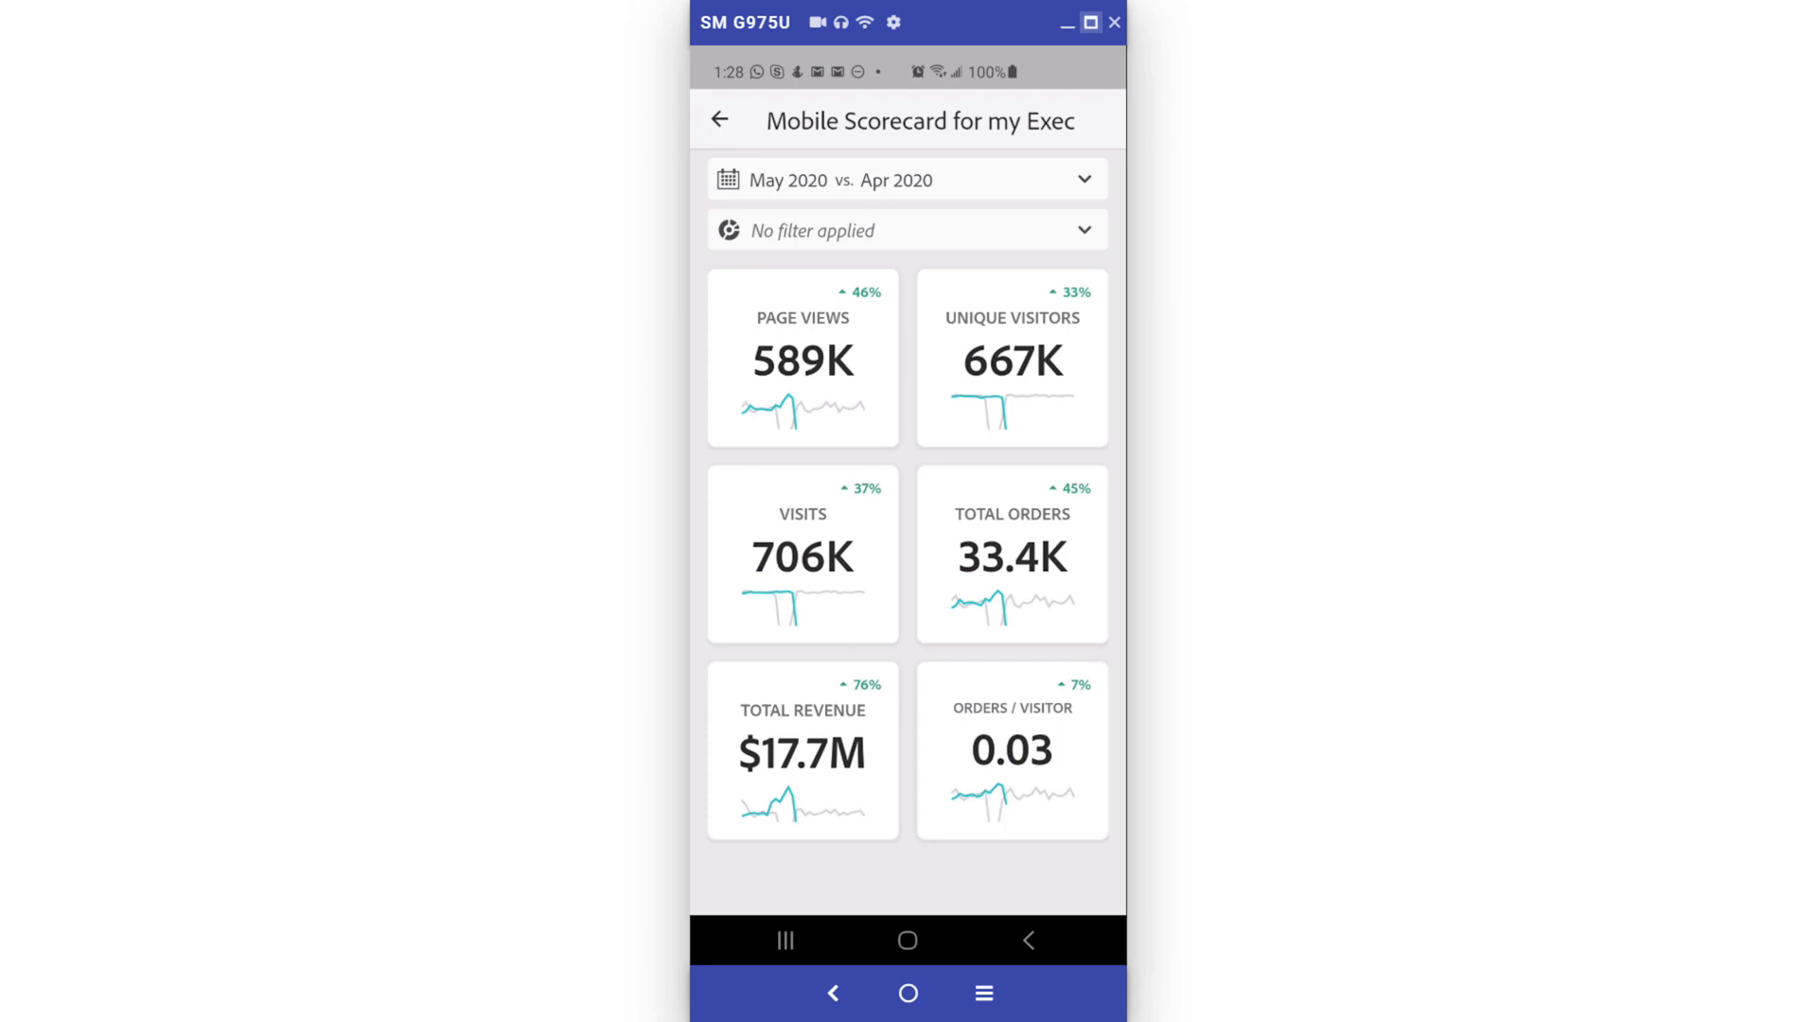
{"action": "left_click", "coordinate": [802, 359]}
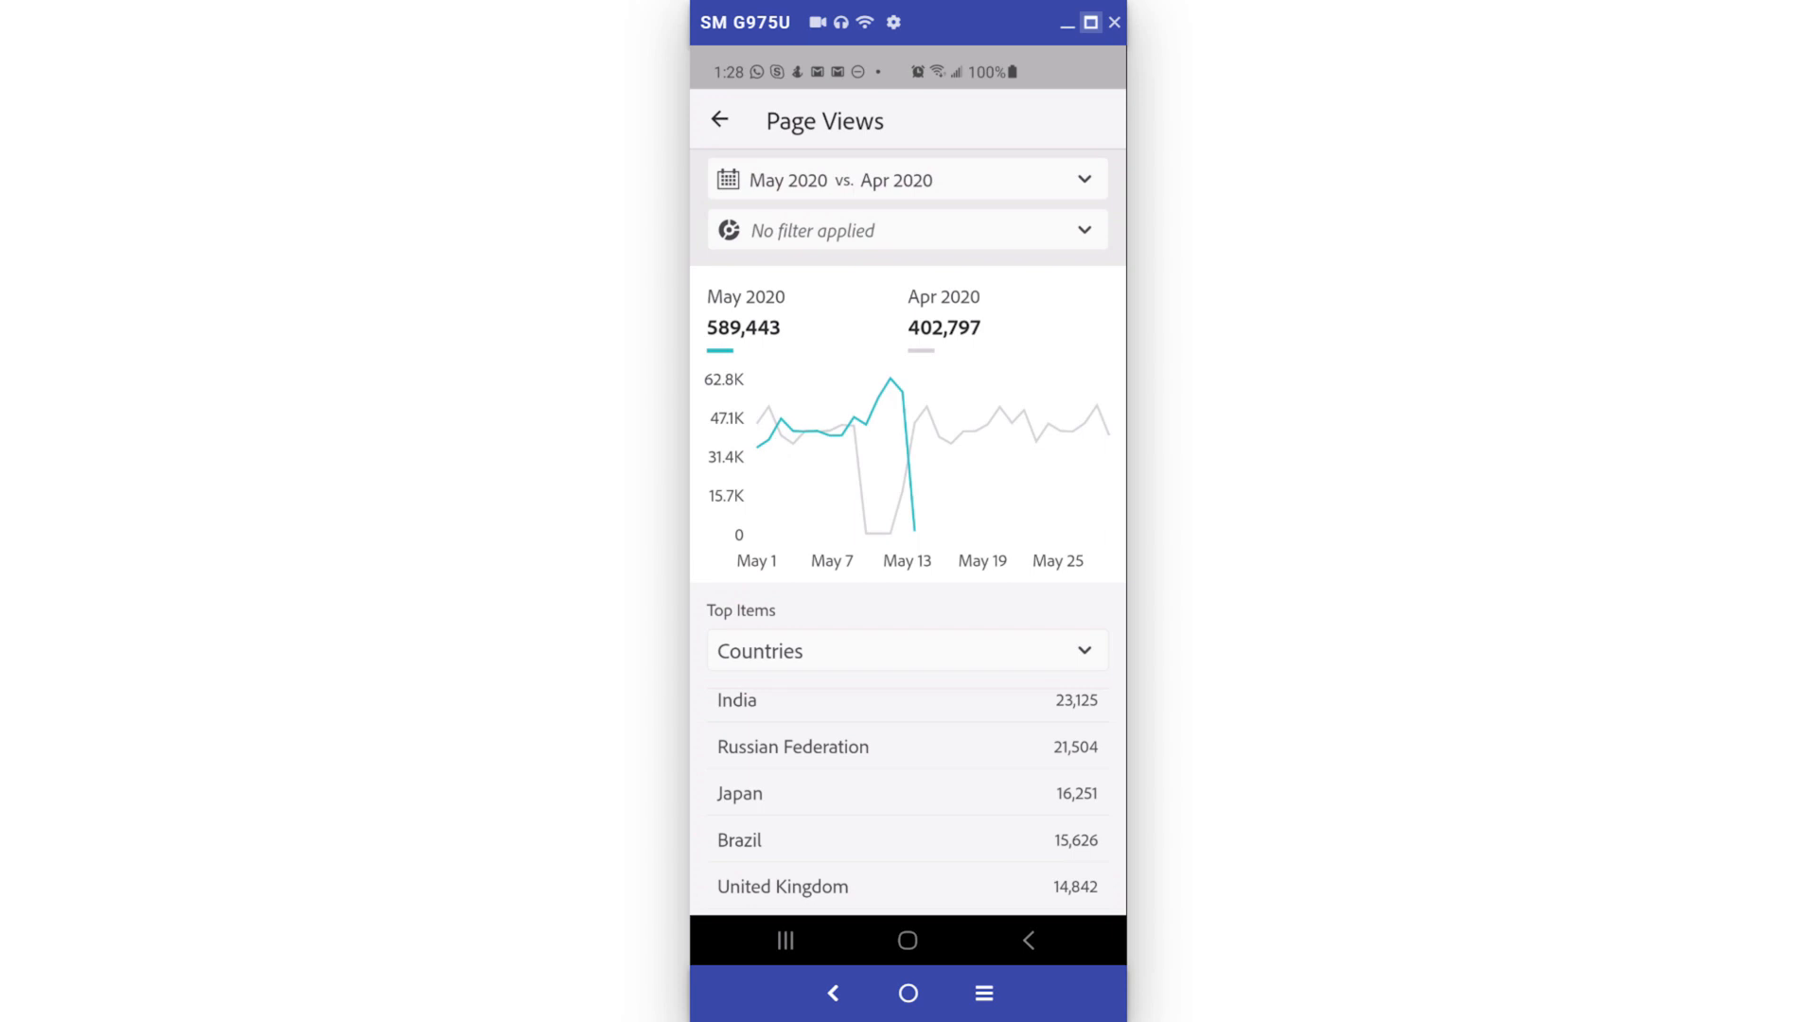
- Show the Page Views Top Items dimensions: Countries, Product, Referring Domain
{"action": "left_click", "coordinate": [905, 650]}
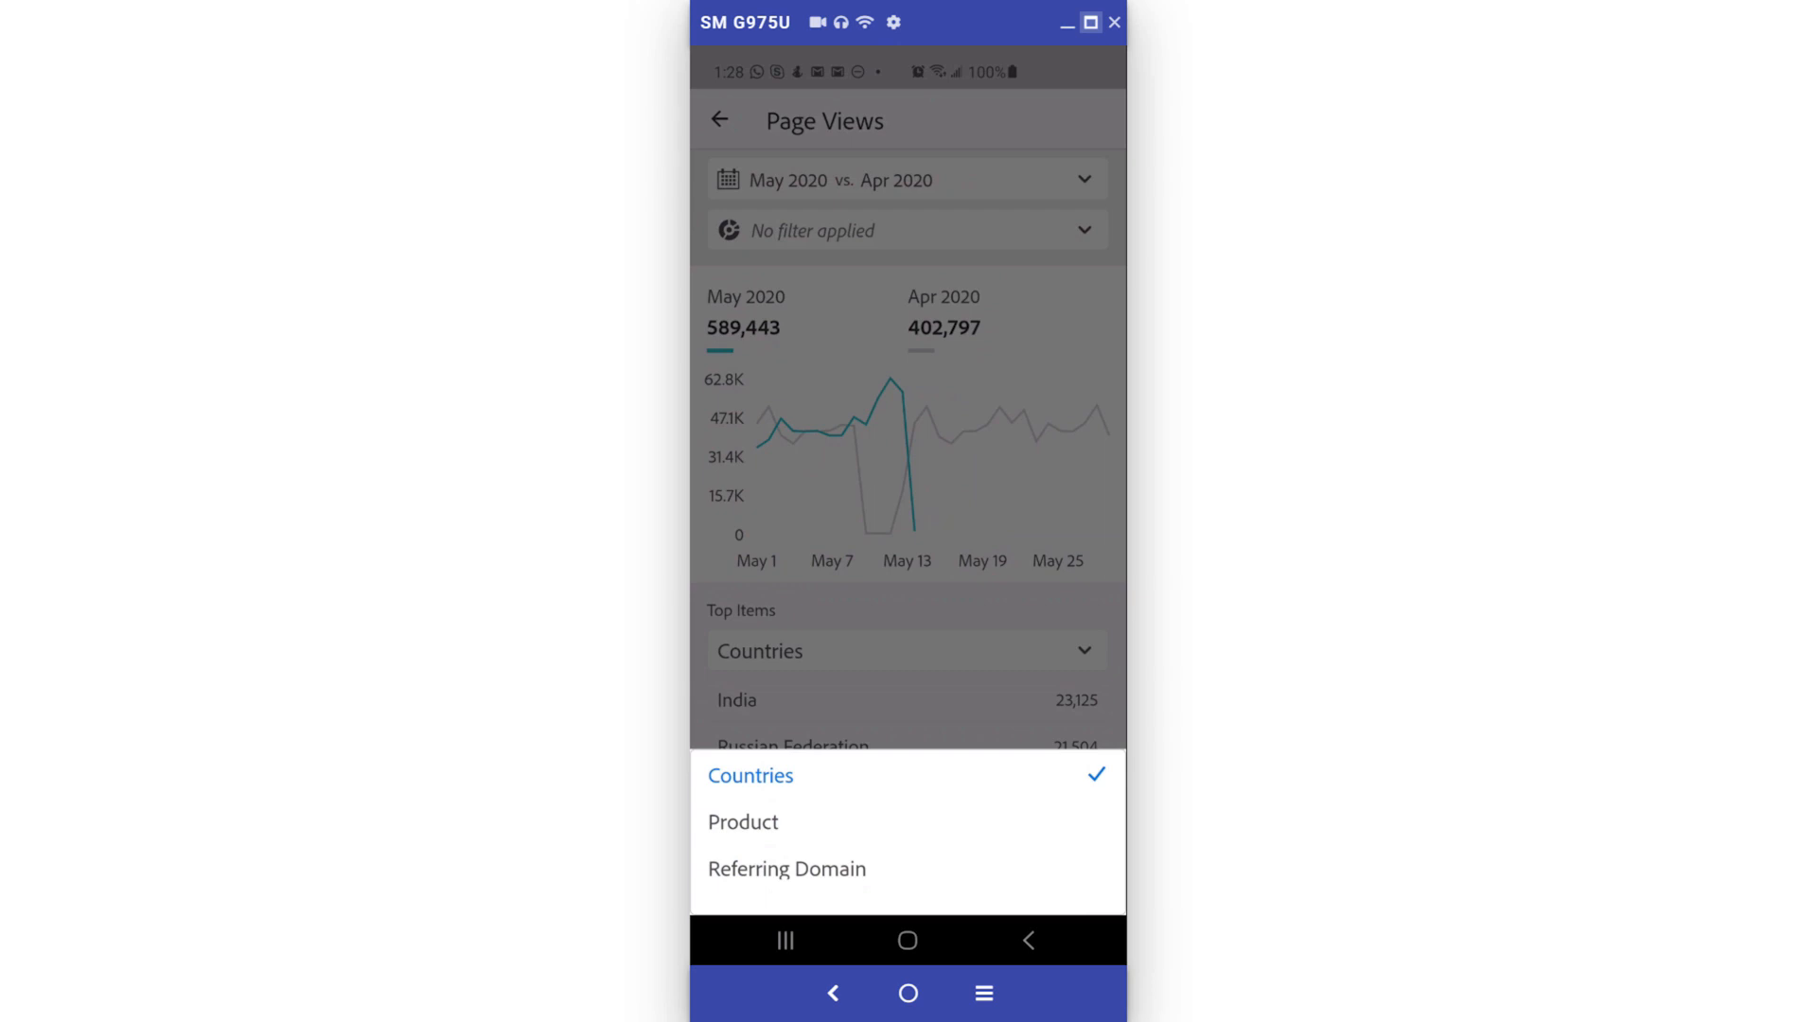
- Switch Page Views top items to Referring Domain, led by yahoo.com and google.com
{"action": "left_click", "coordinate": [785, 867]}
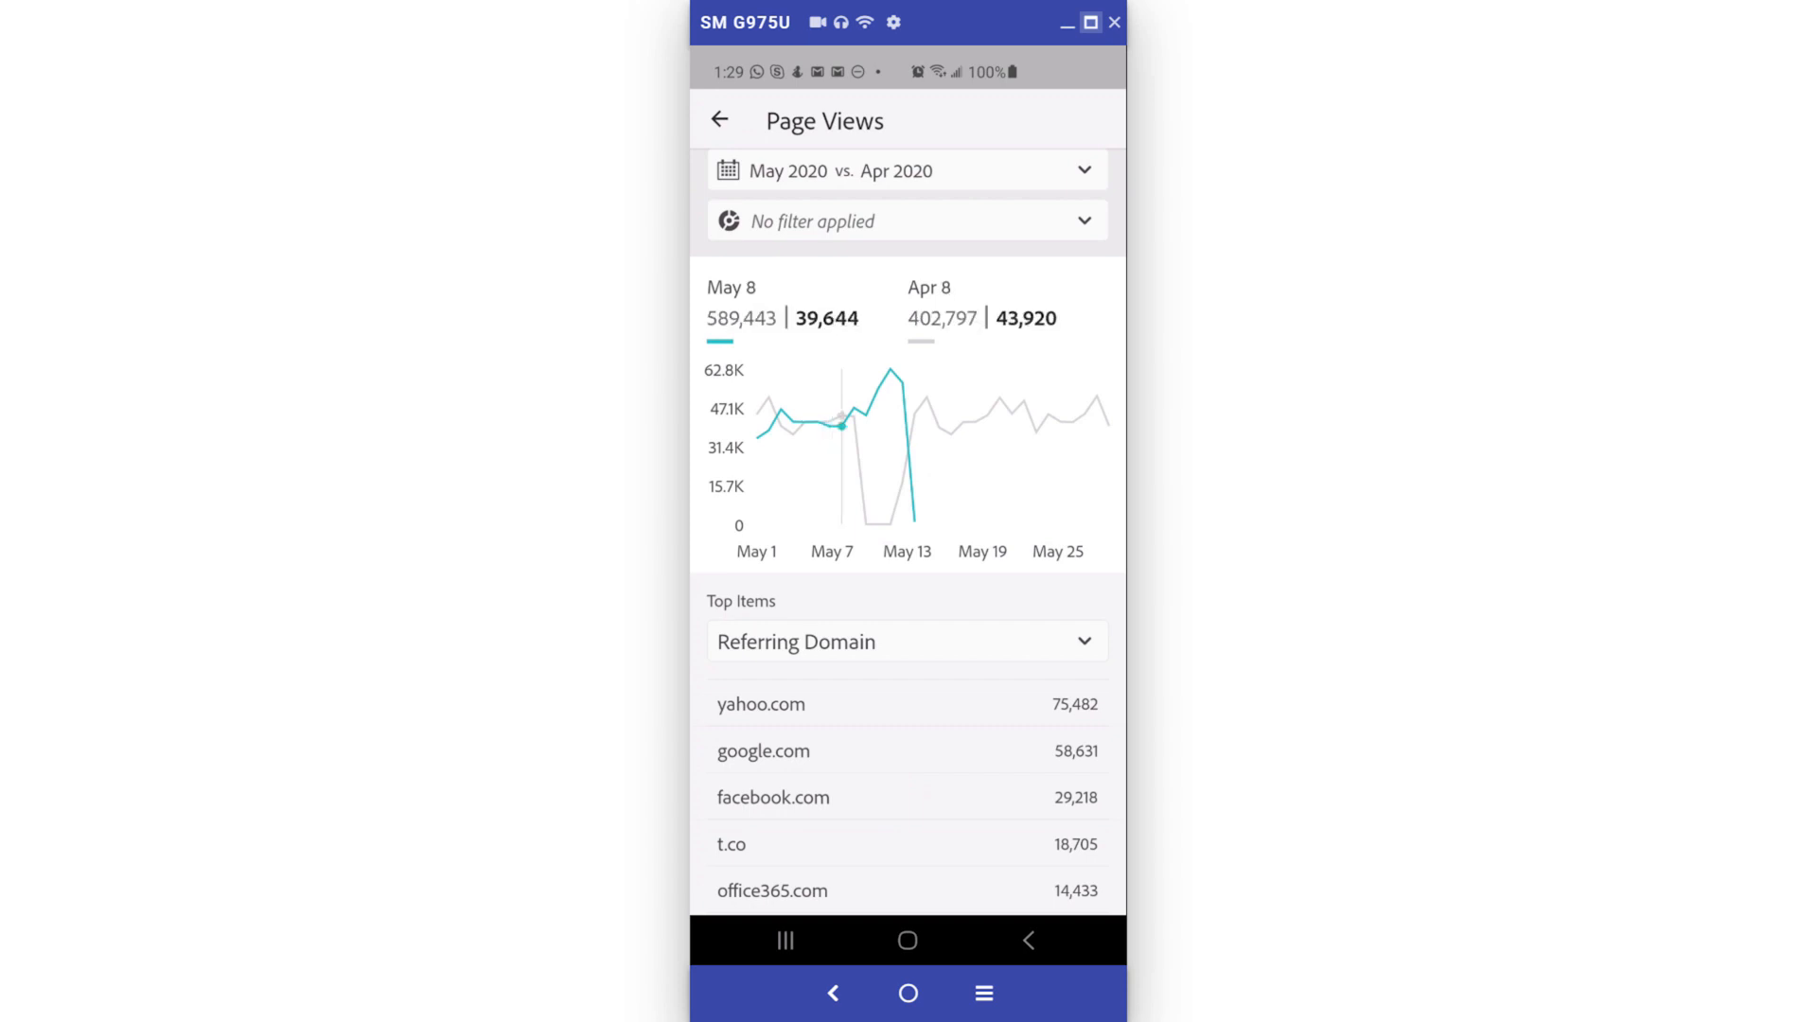
{"action": "mouse_move", "coordinate": [889, 368]}
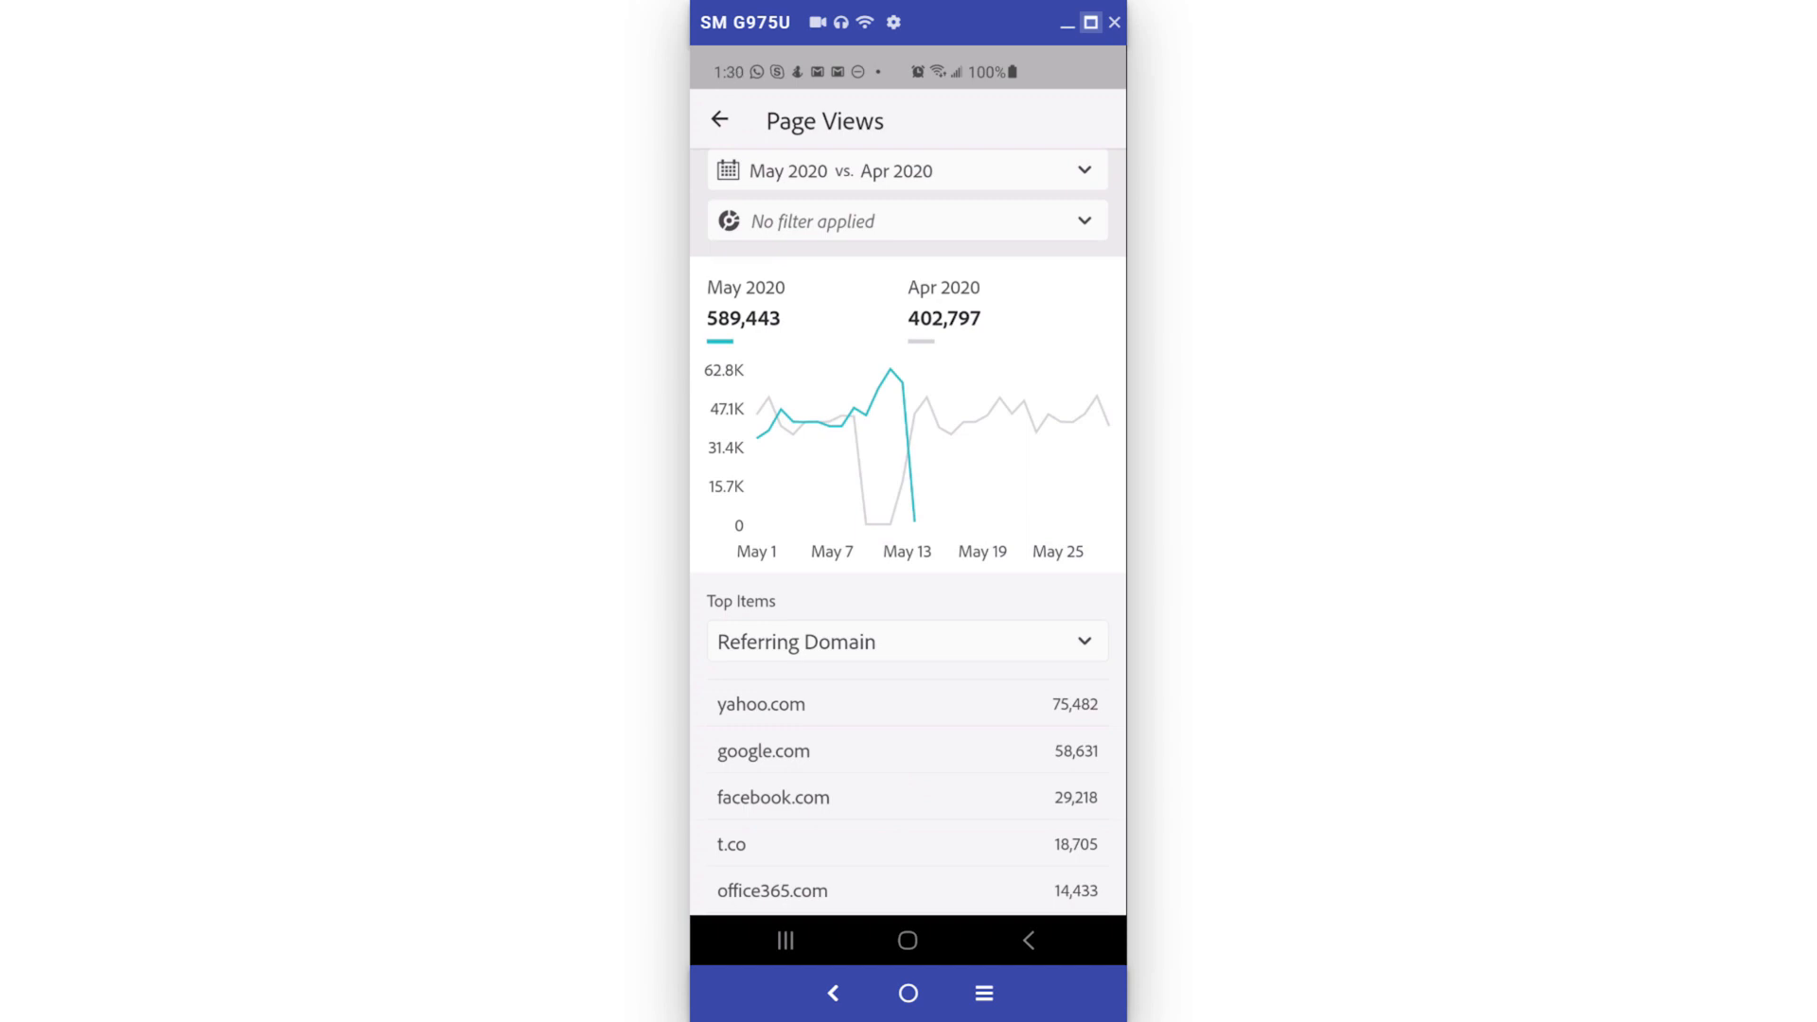
- Go back to the scorecard overview and list its customer segment filters
{"action": "left_click", "coordinate": [719, 119]}
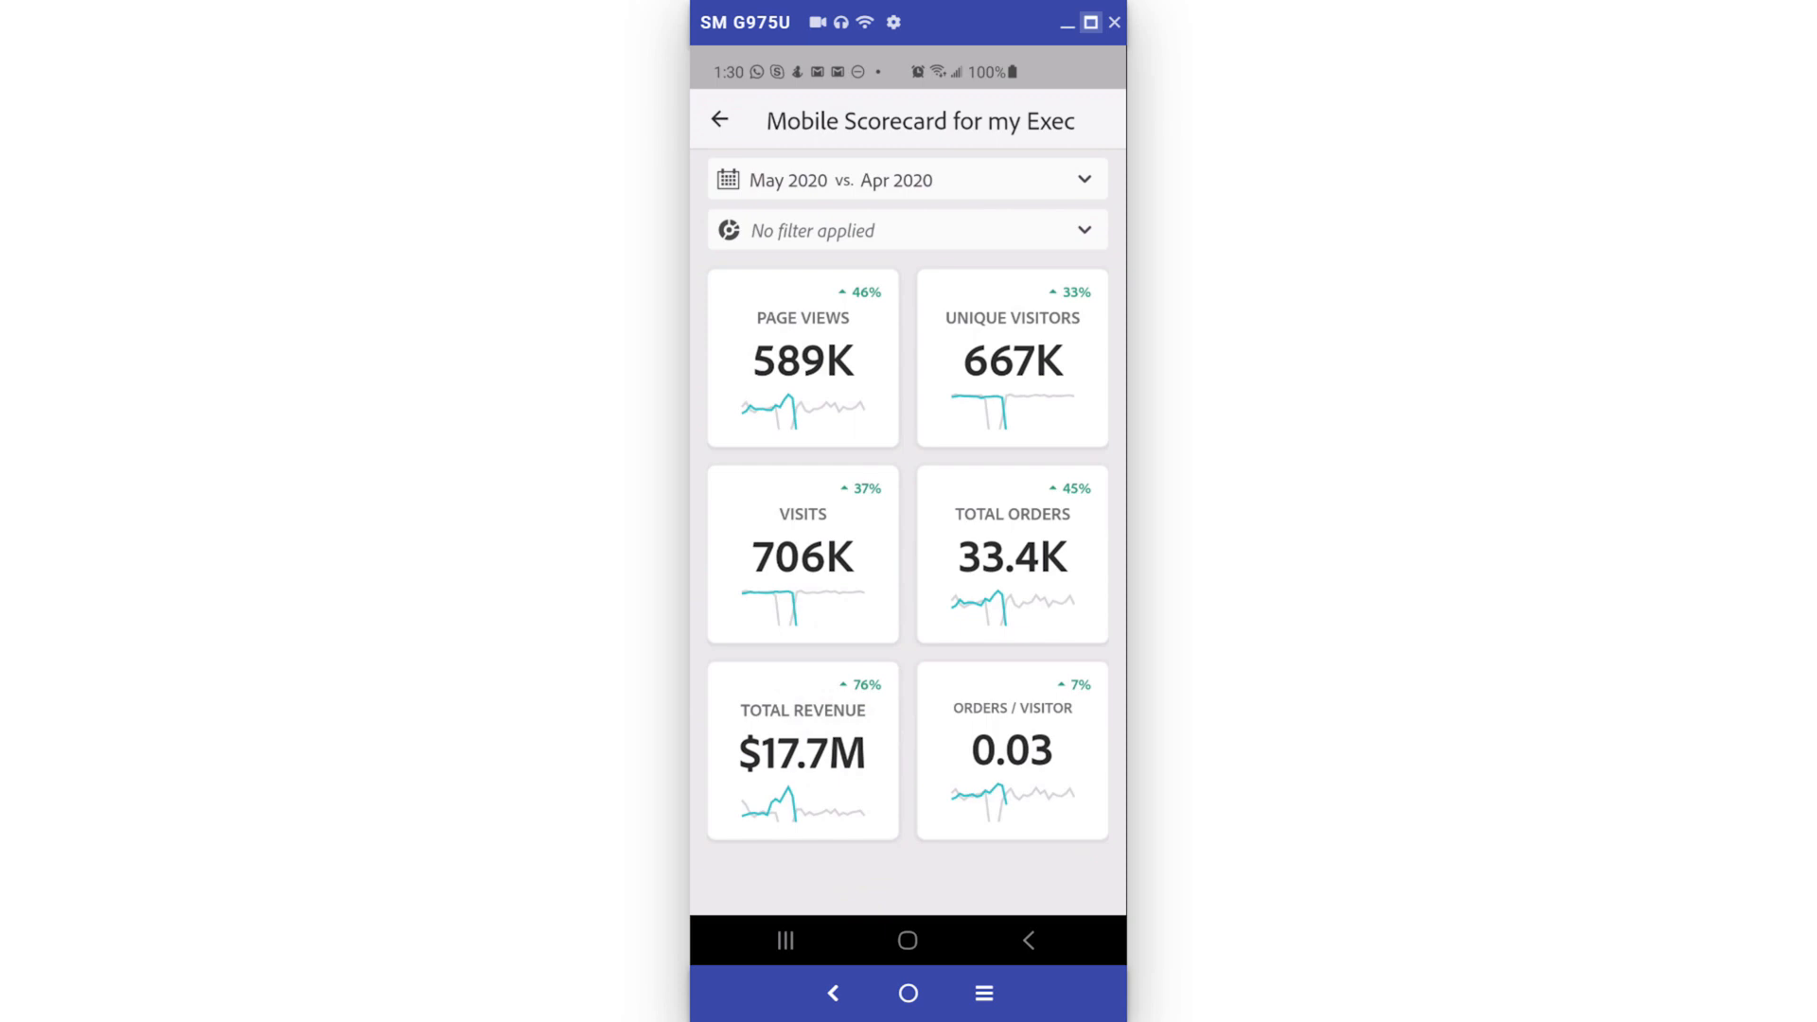
{"action": "left_click", "coordinate": [907, 229]}
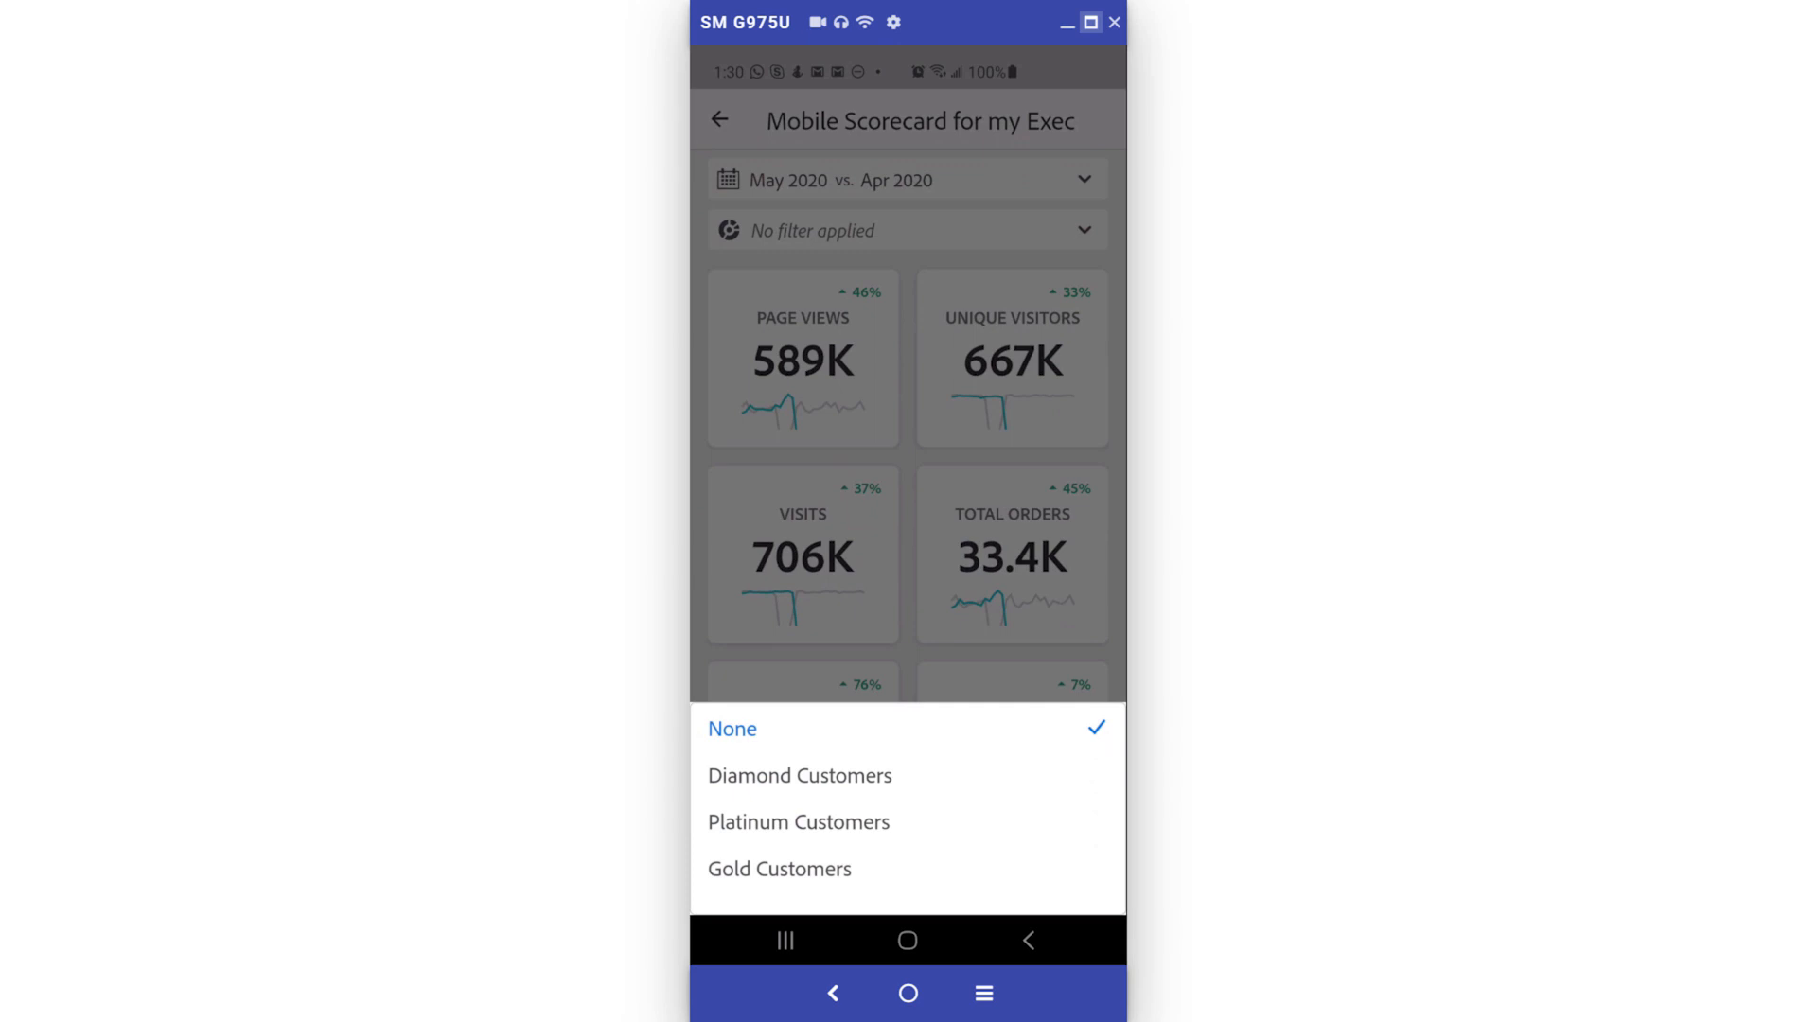
- Apply the Gold Customers segment, showing 199K page views and $6.24M revenue
{"action": "left_click", "coordinate": [779, 867]}
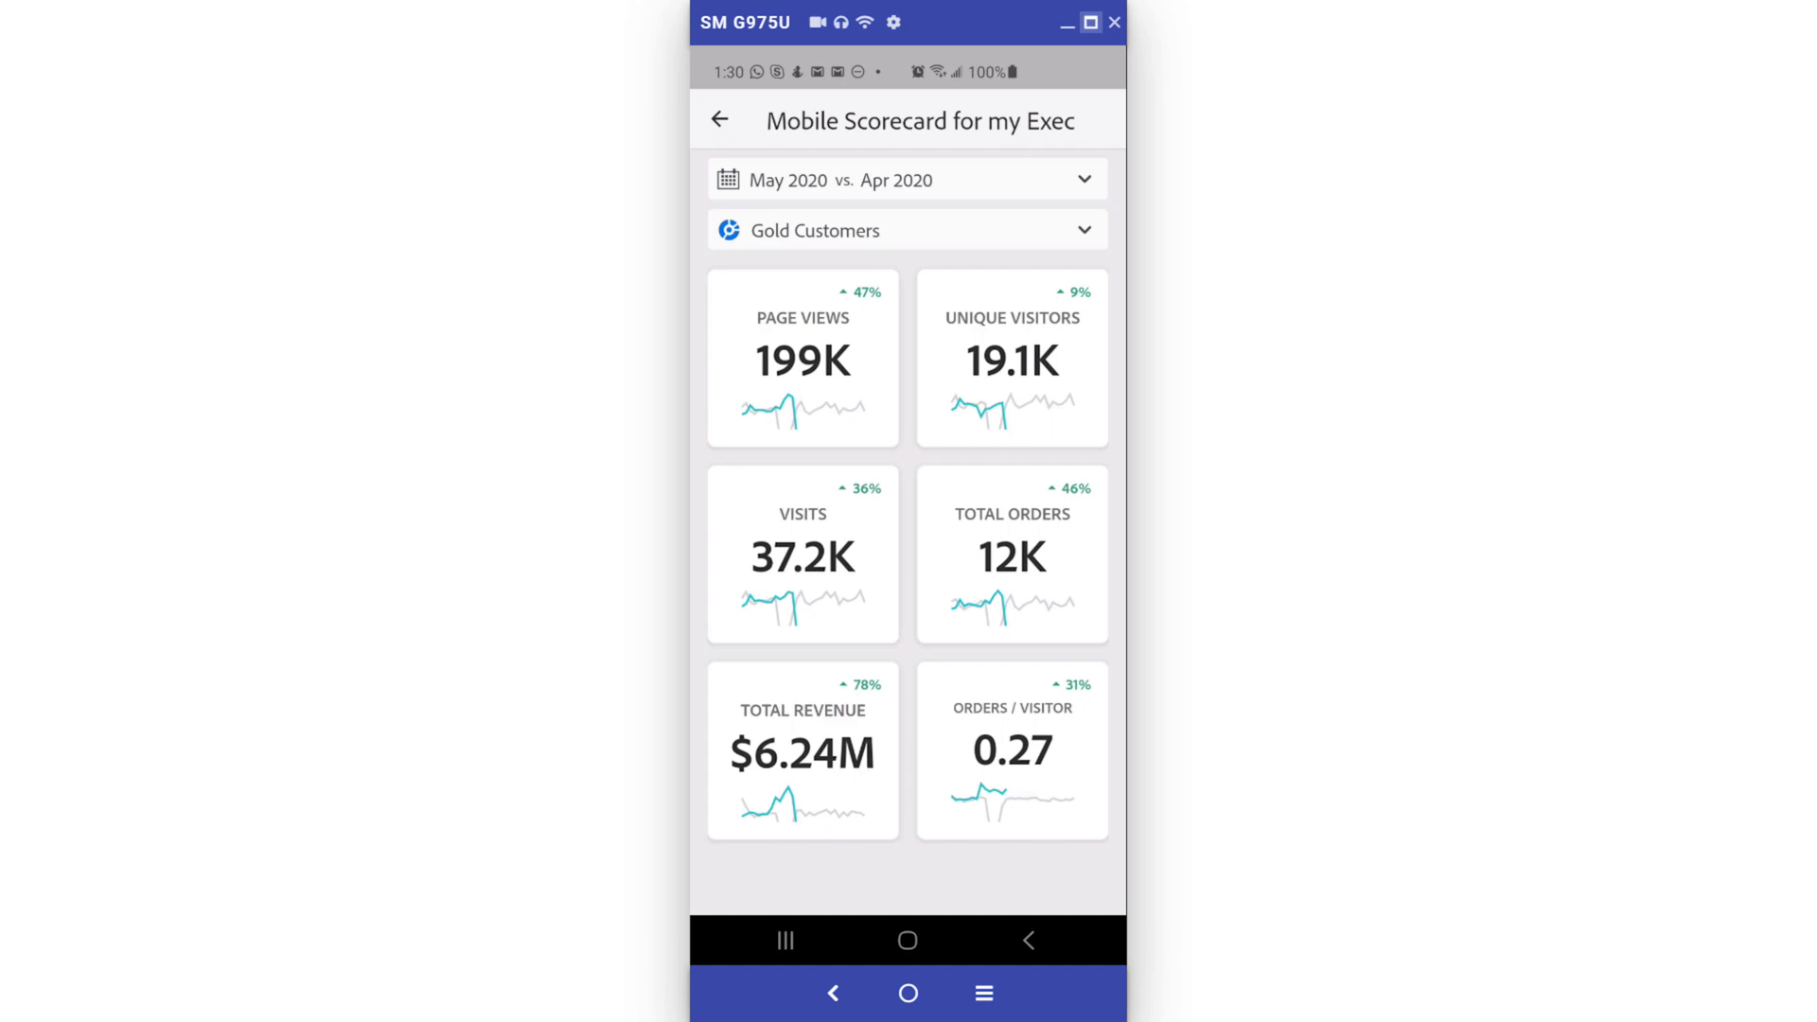
- Return Home, open Settings, and review the Organization list, keeping Adobe PM
{"action": "left_click", "coordinate": [722, 119]}
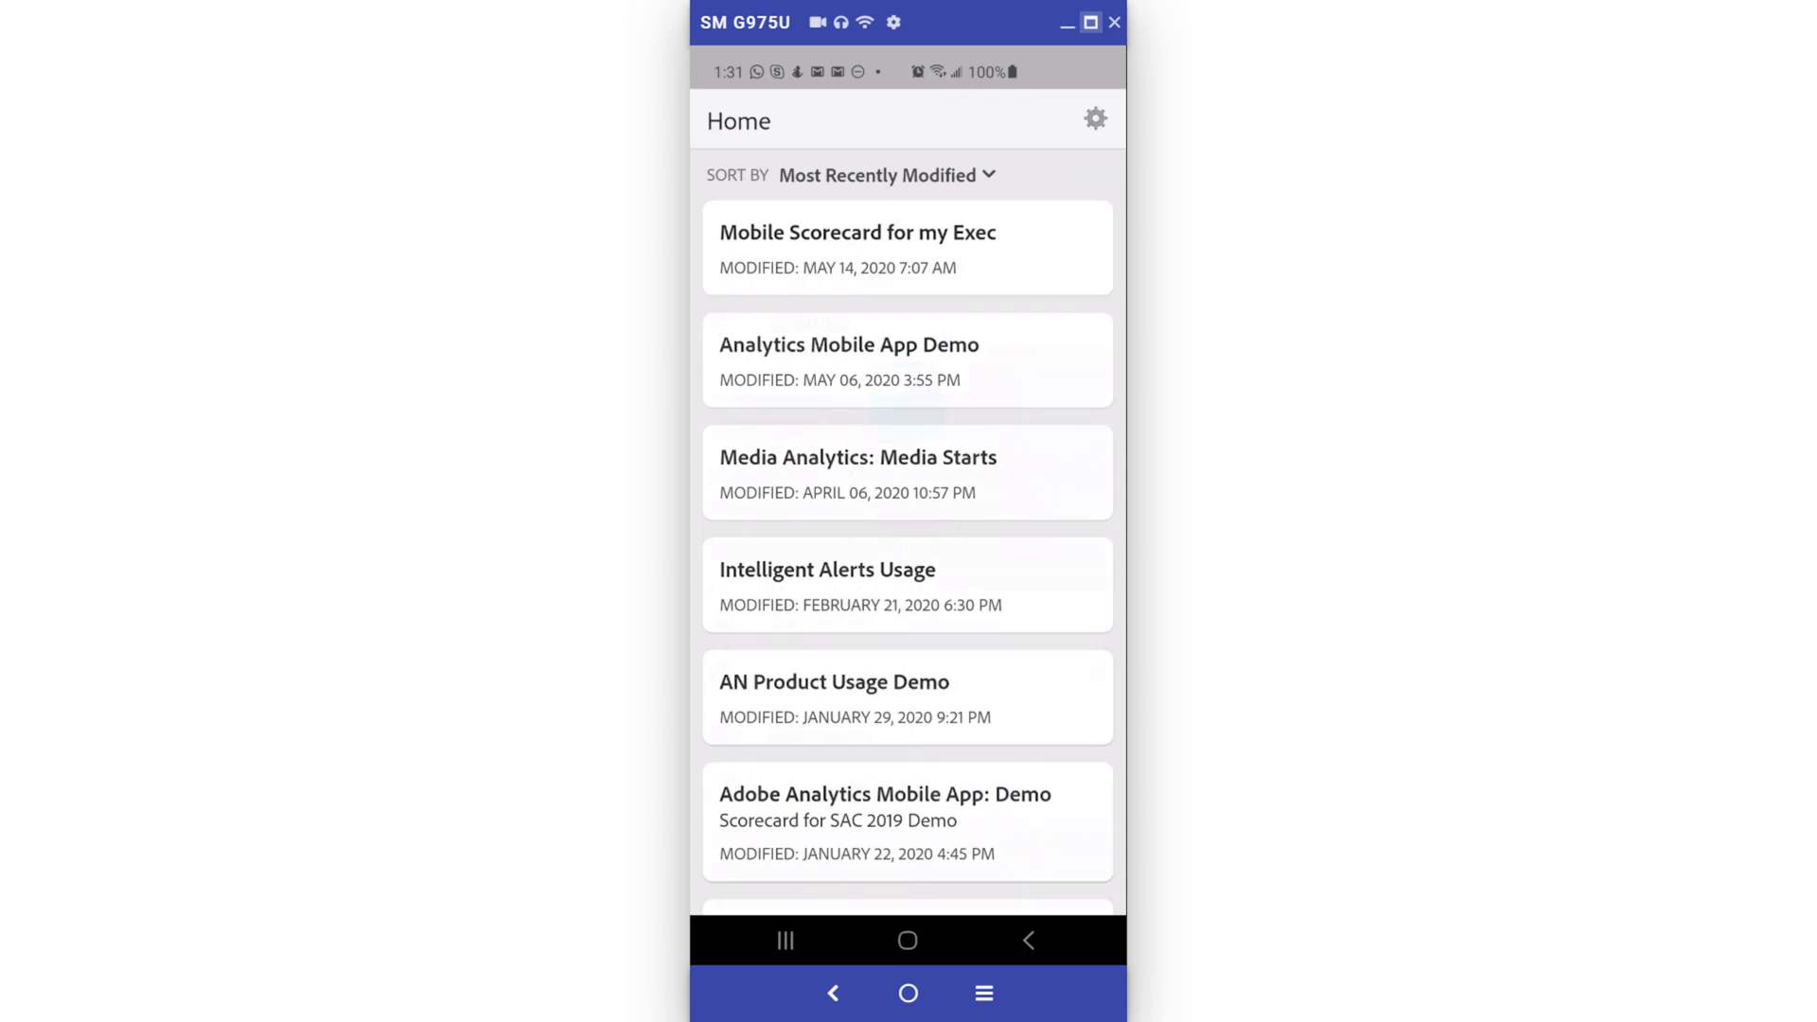
{"action": "left_click", "coordinate": [1095, 118]}
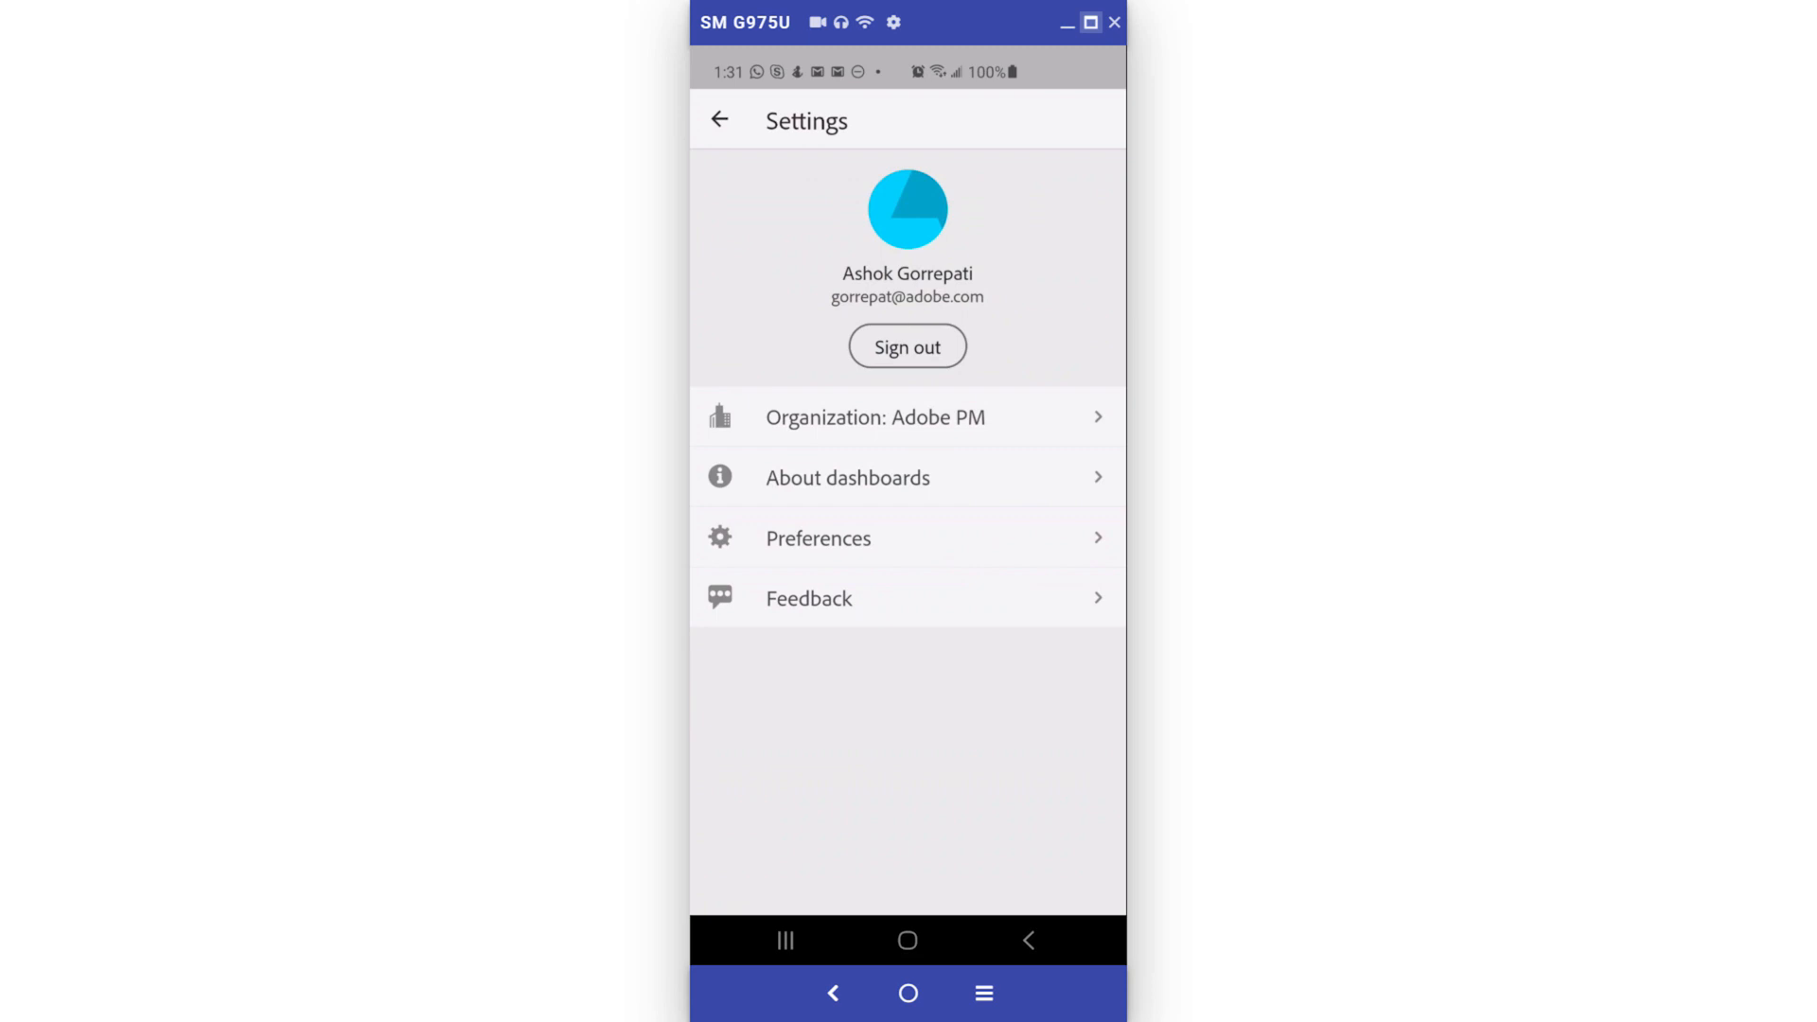
{"action": "left_click", "coordinate": [874, 417]}
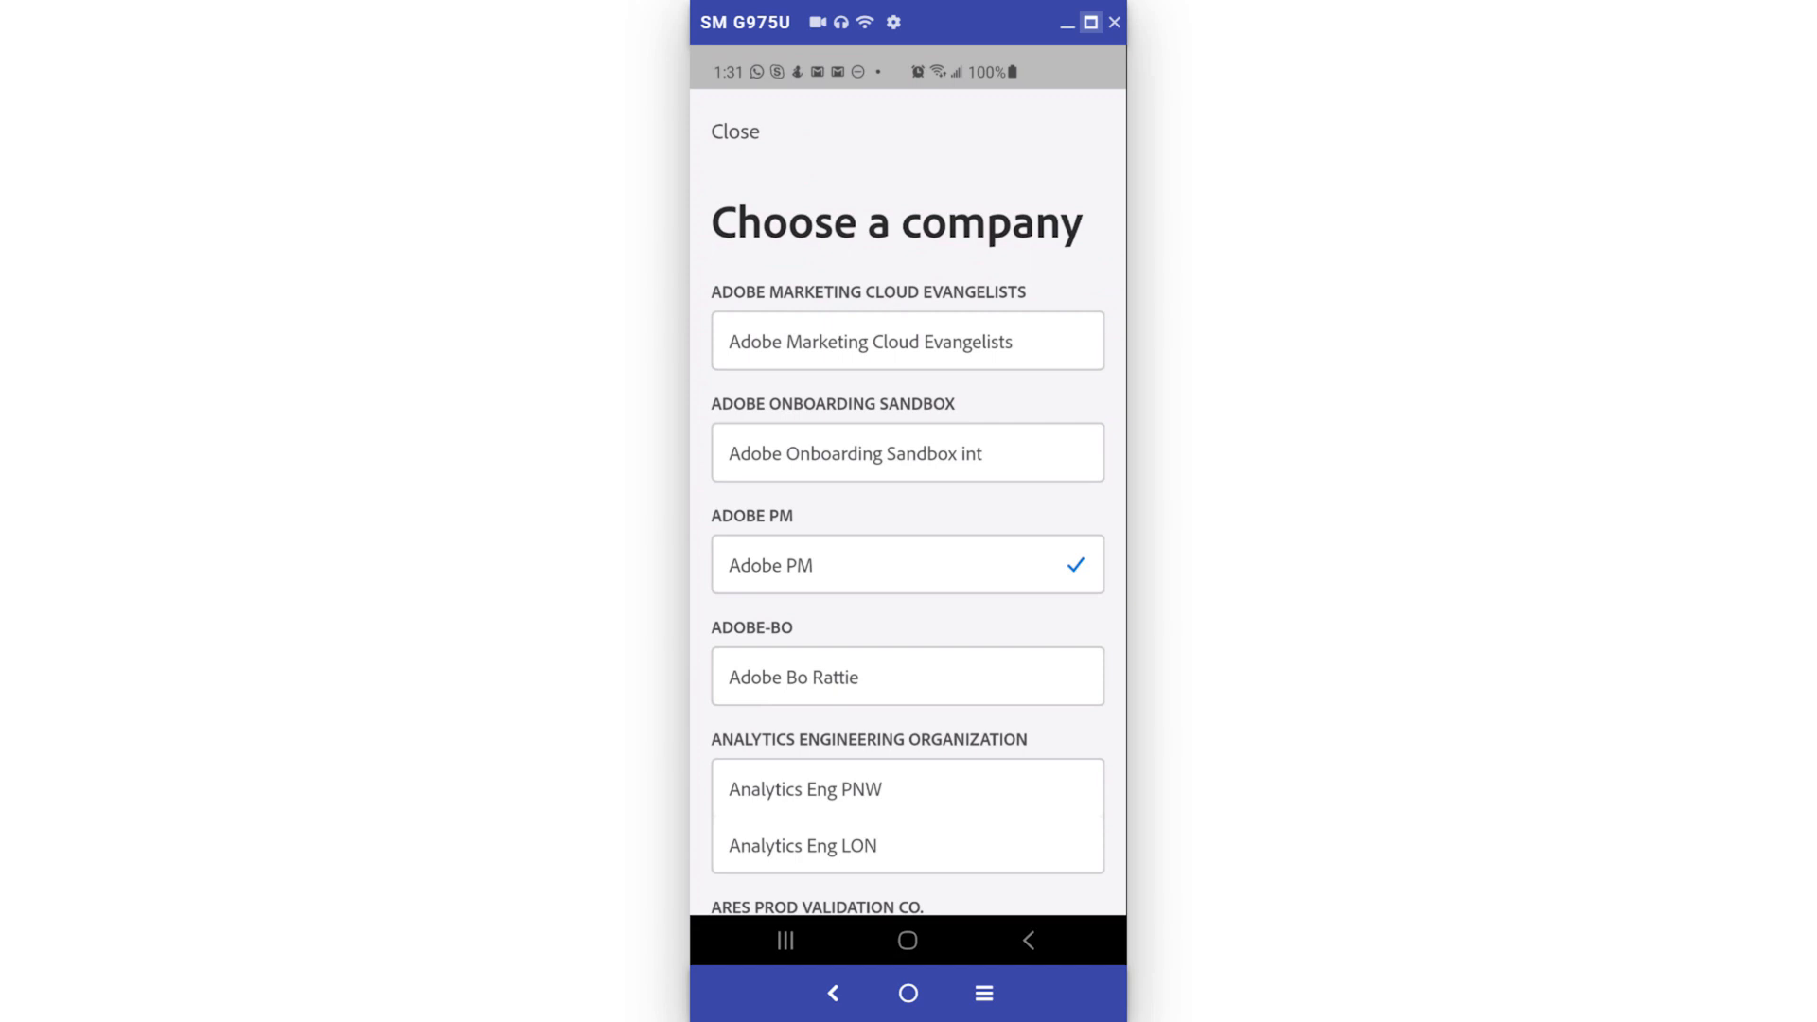
{"action": "left_click", "coordinate": [734, 130]}
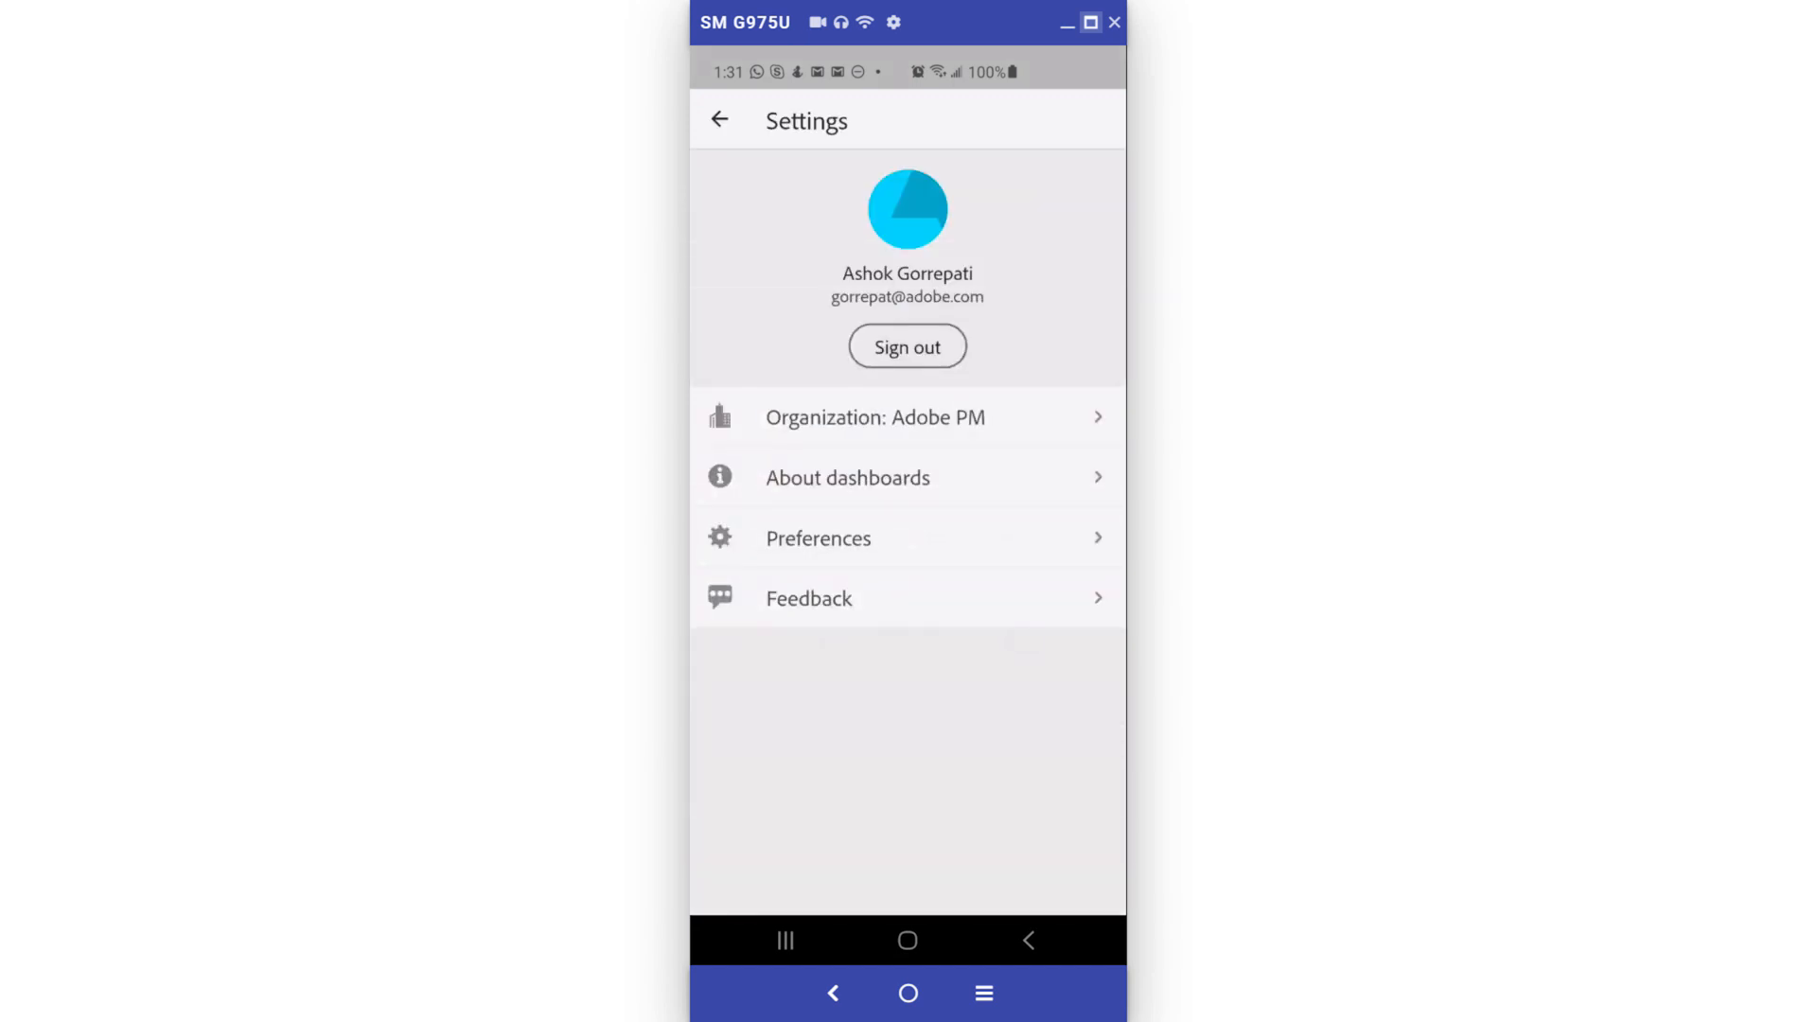
- Set the app theme to Dark and scorecard tiles to List view, then leave Preferences
{"action": "left_click", "coordinate": [817, 538]}
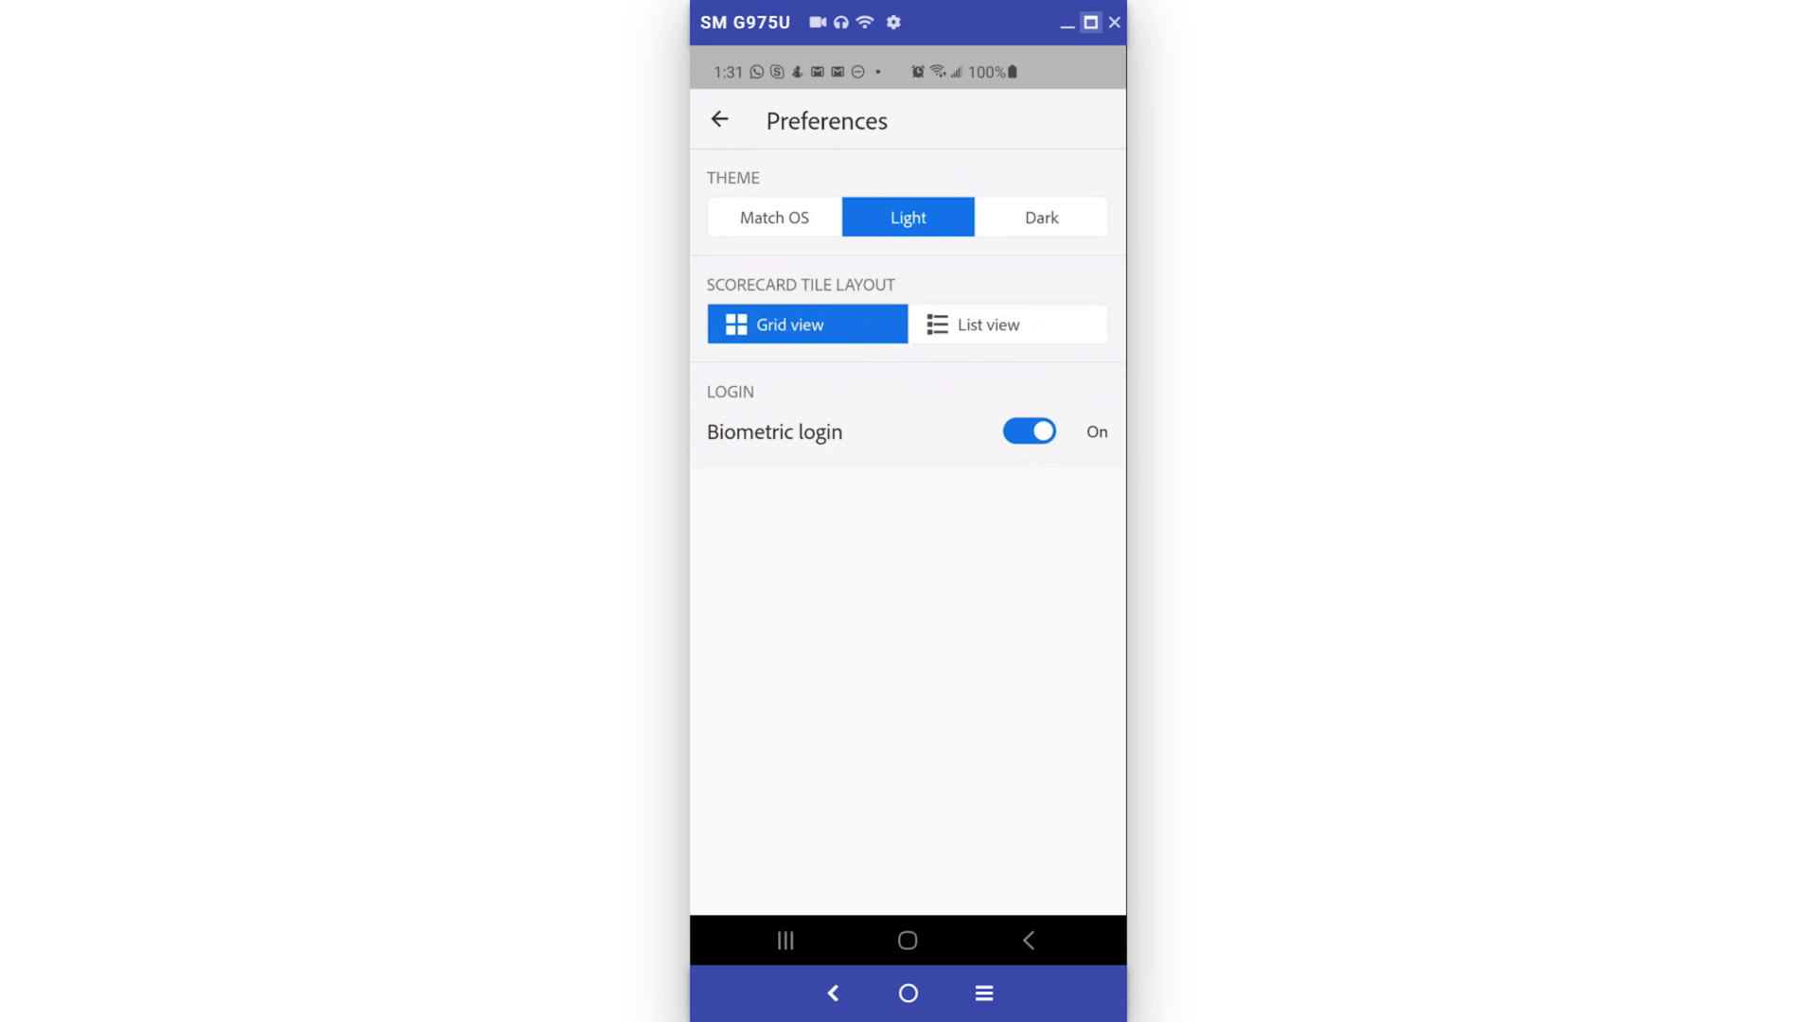
{"action": "left_click", "coordinate": [1039, 217]}
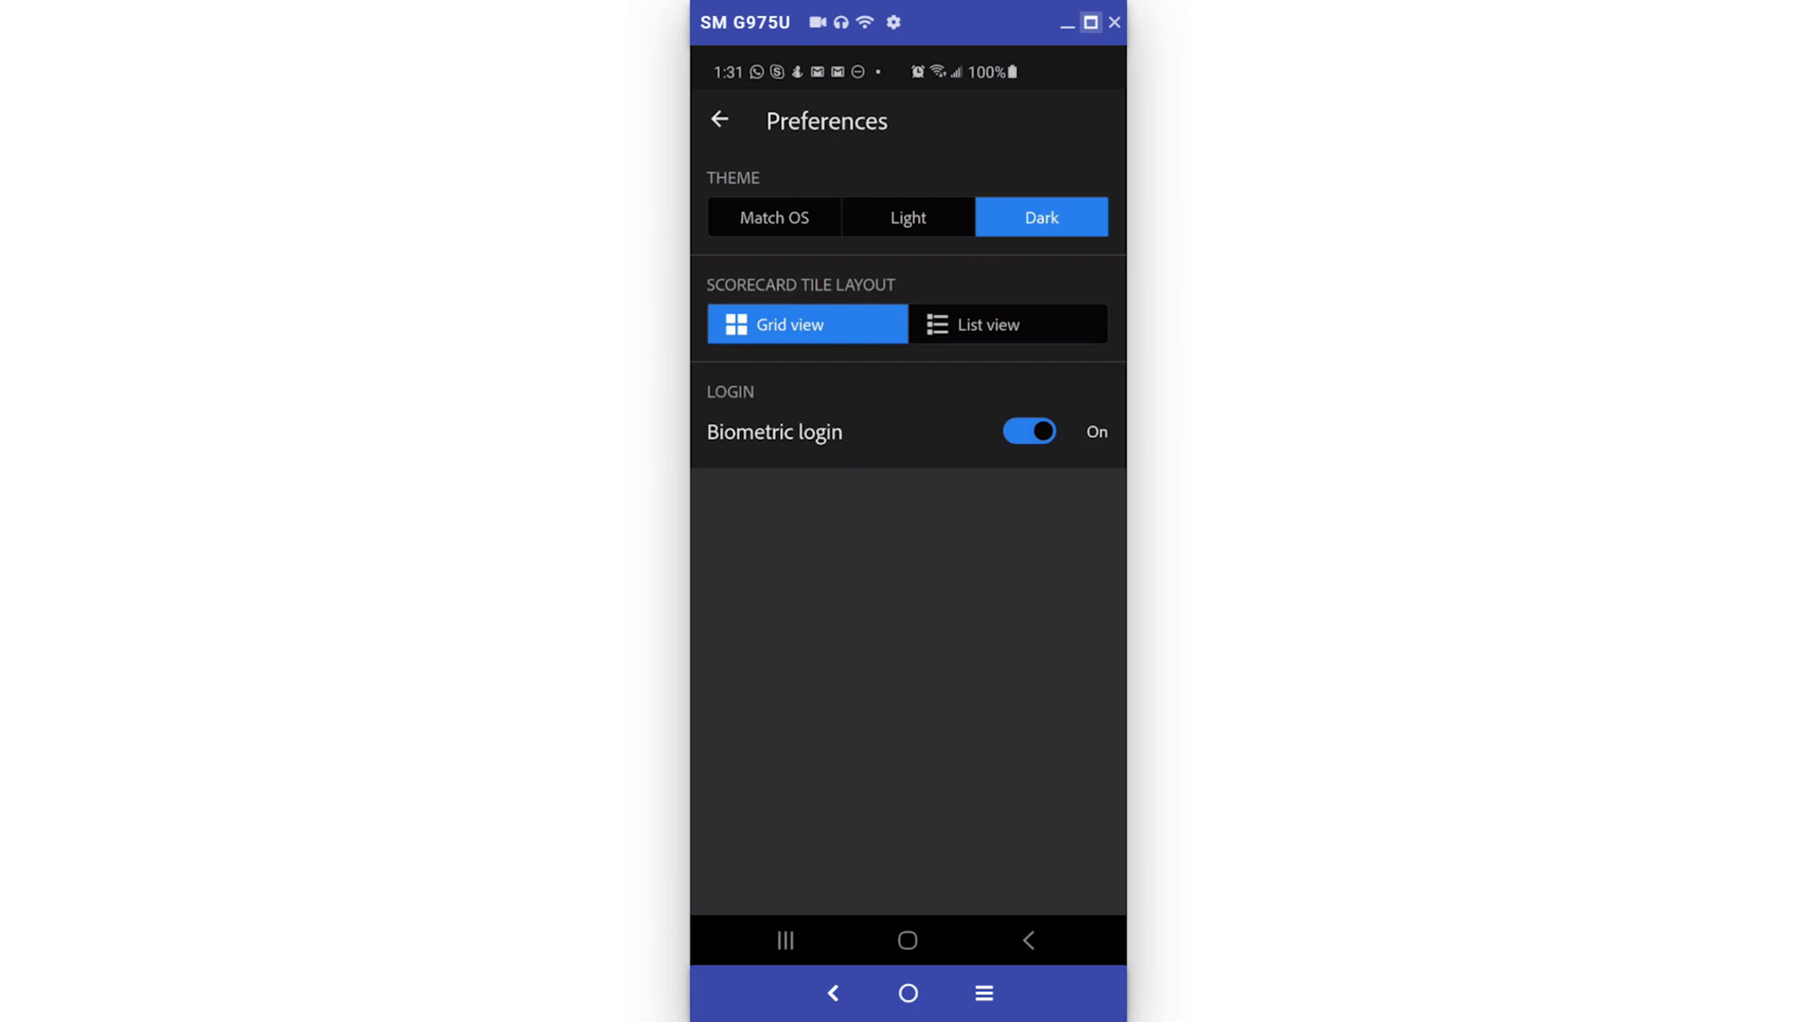
{"action": "left_click", "coordinate": [1006, 324]}
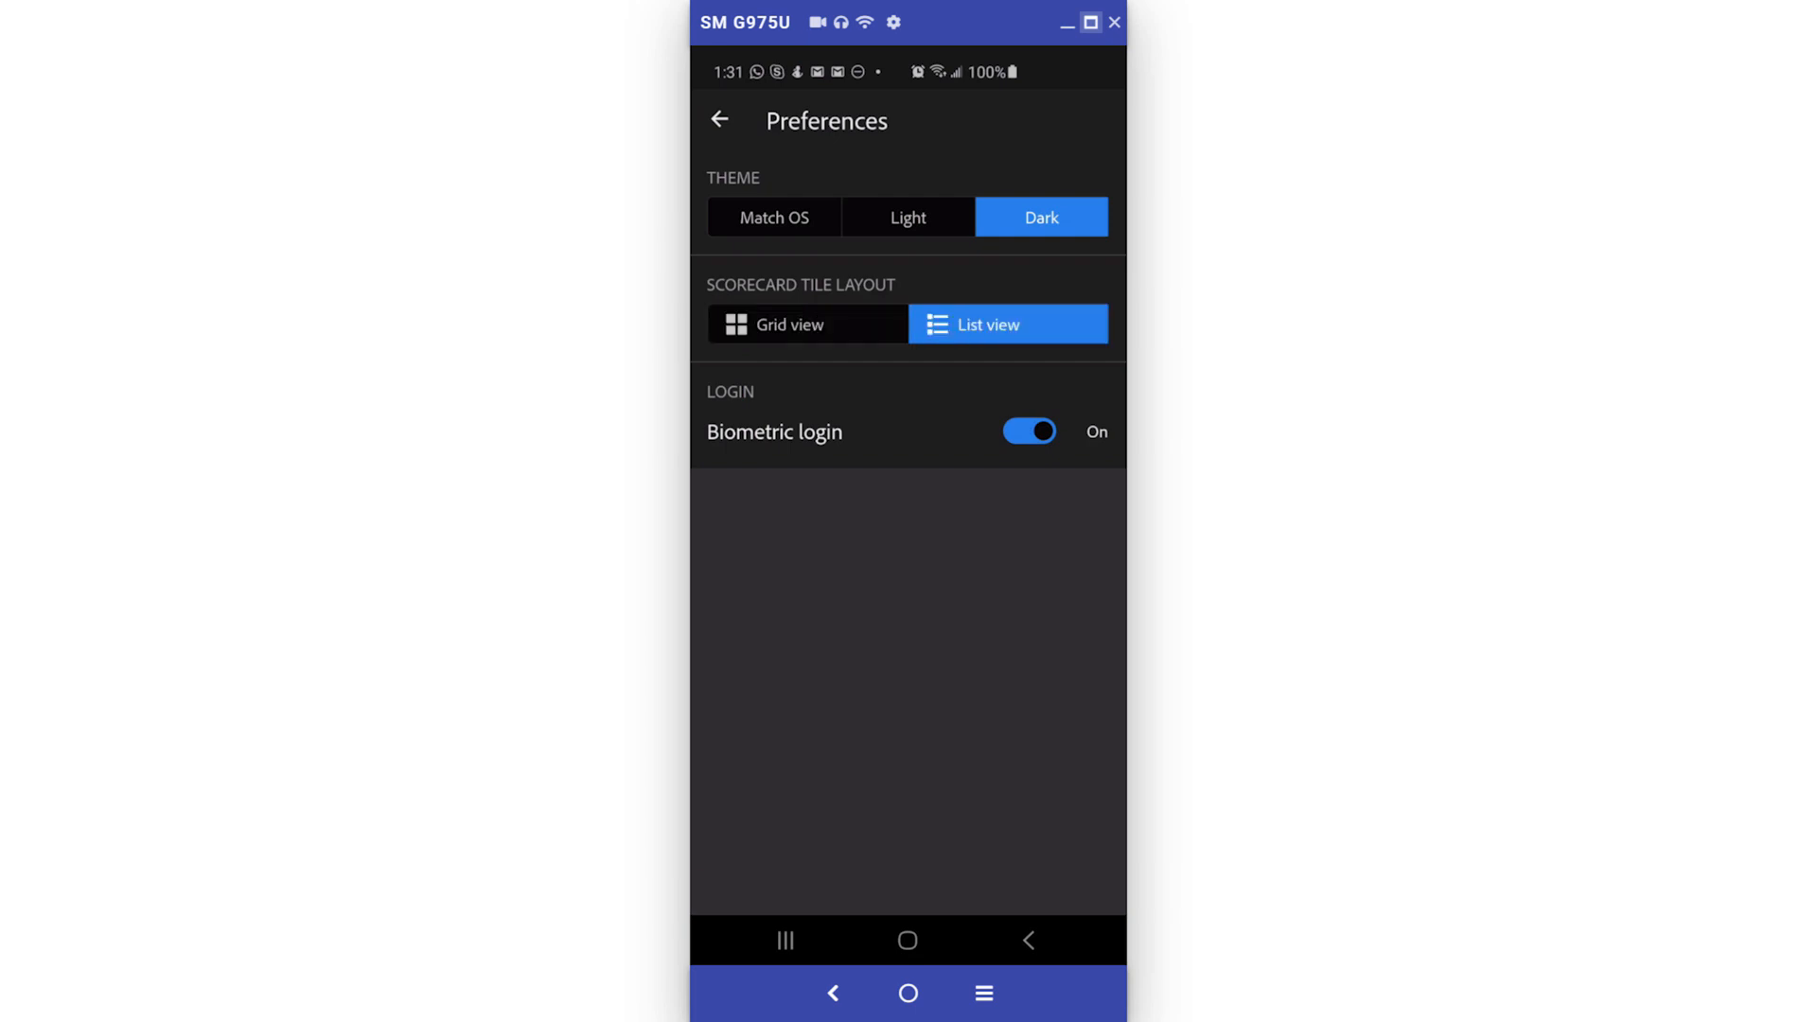
{"action": "left_click", "coordinate": [718, 120]}
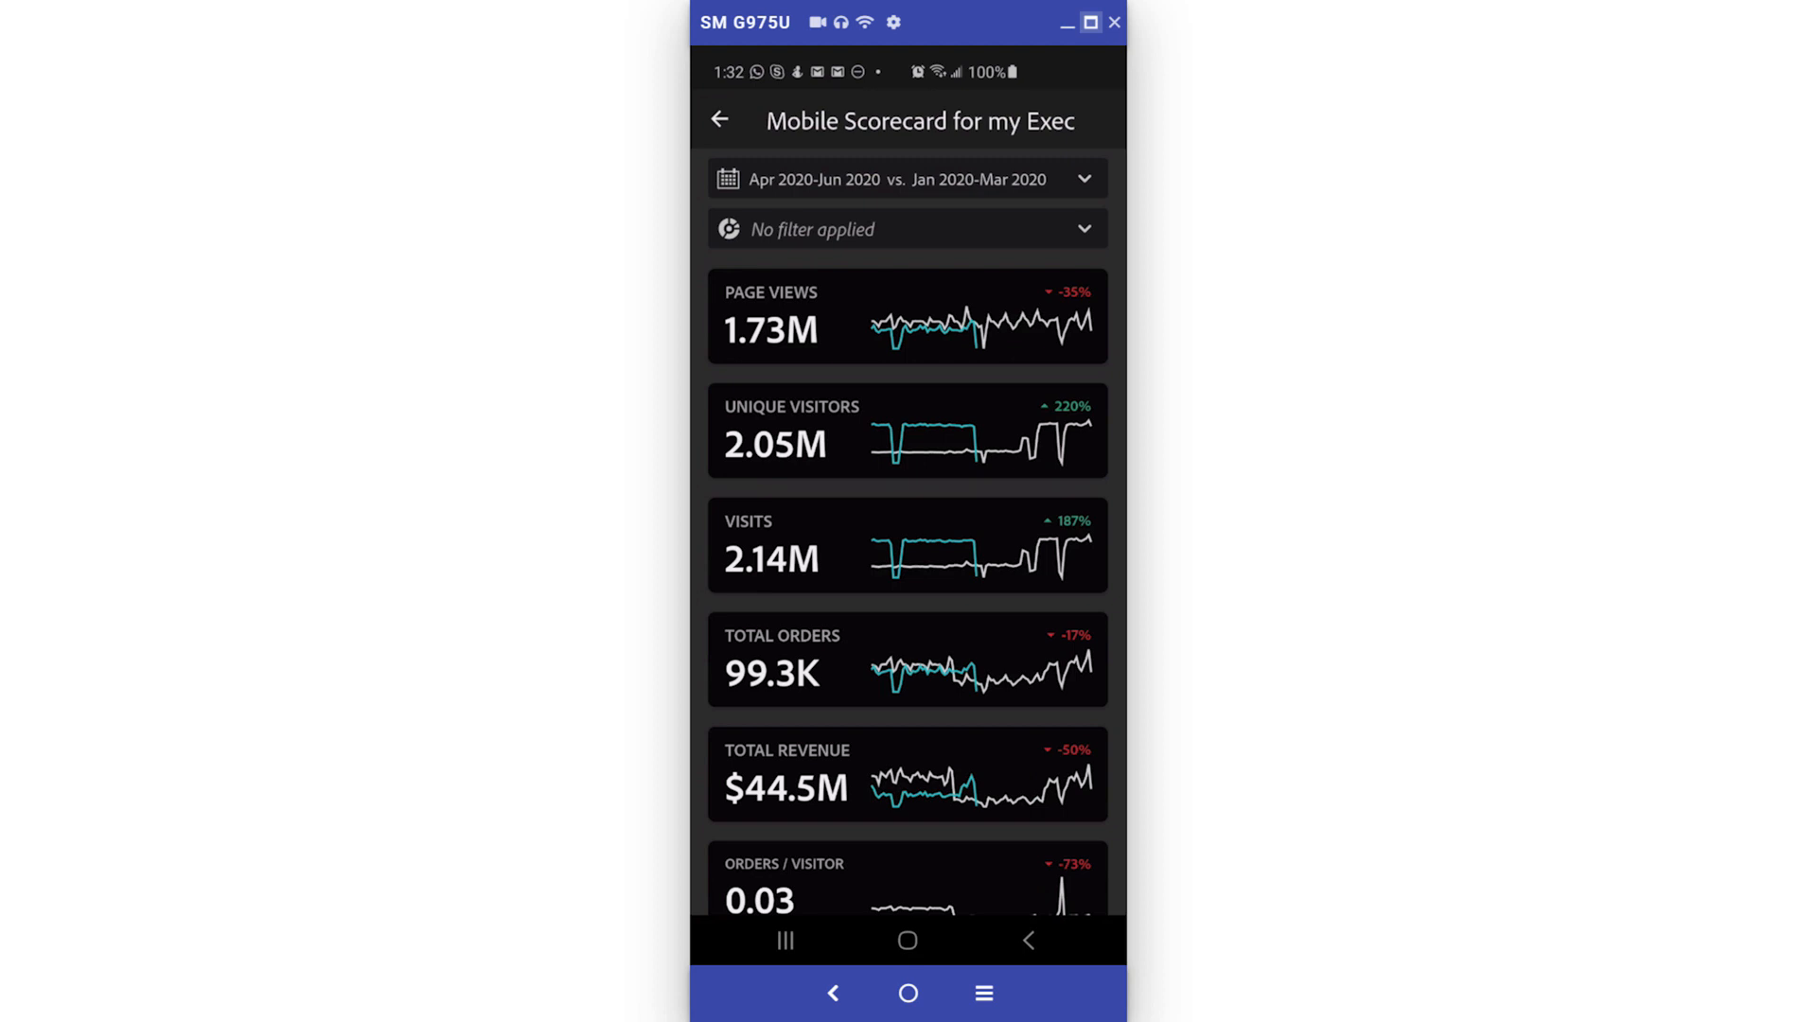
- From Home settings, open the Ask a question feedback form, then close it unsent
{"action": "left_click", "coordinate": [720, 119]}
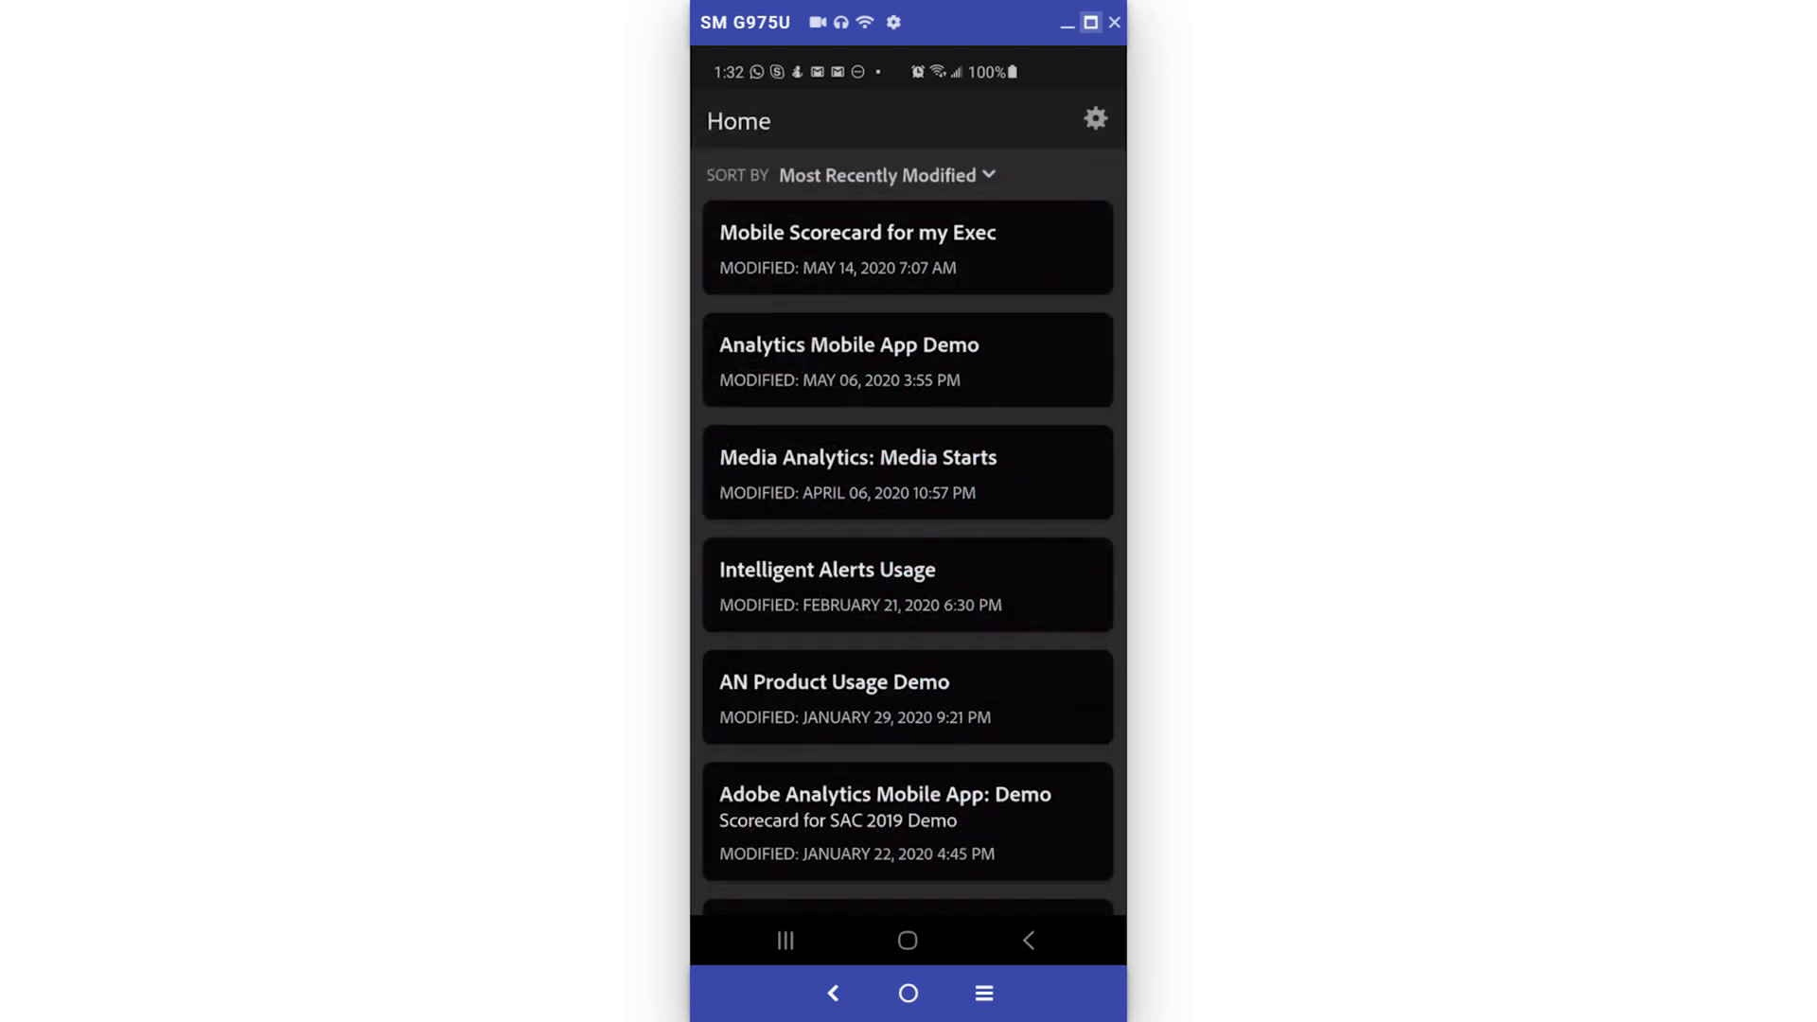
{"action": "left_click", "coordinate": [1094, 118]}
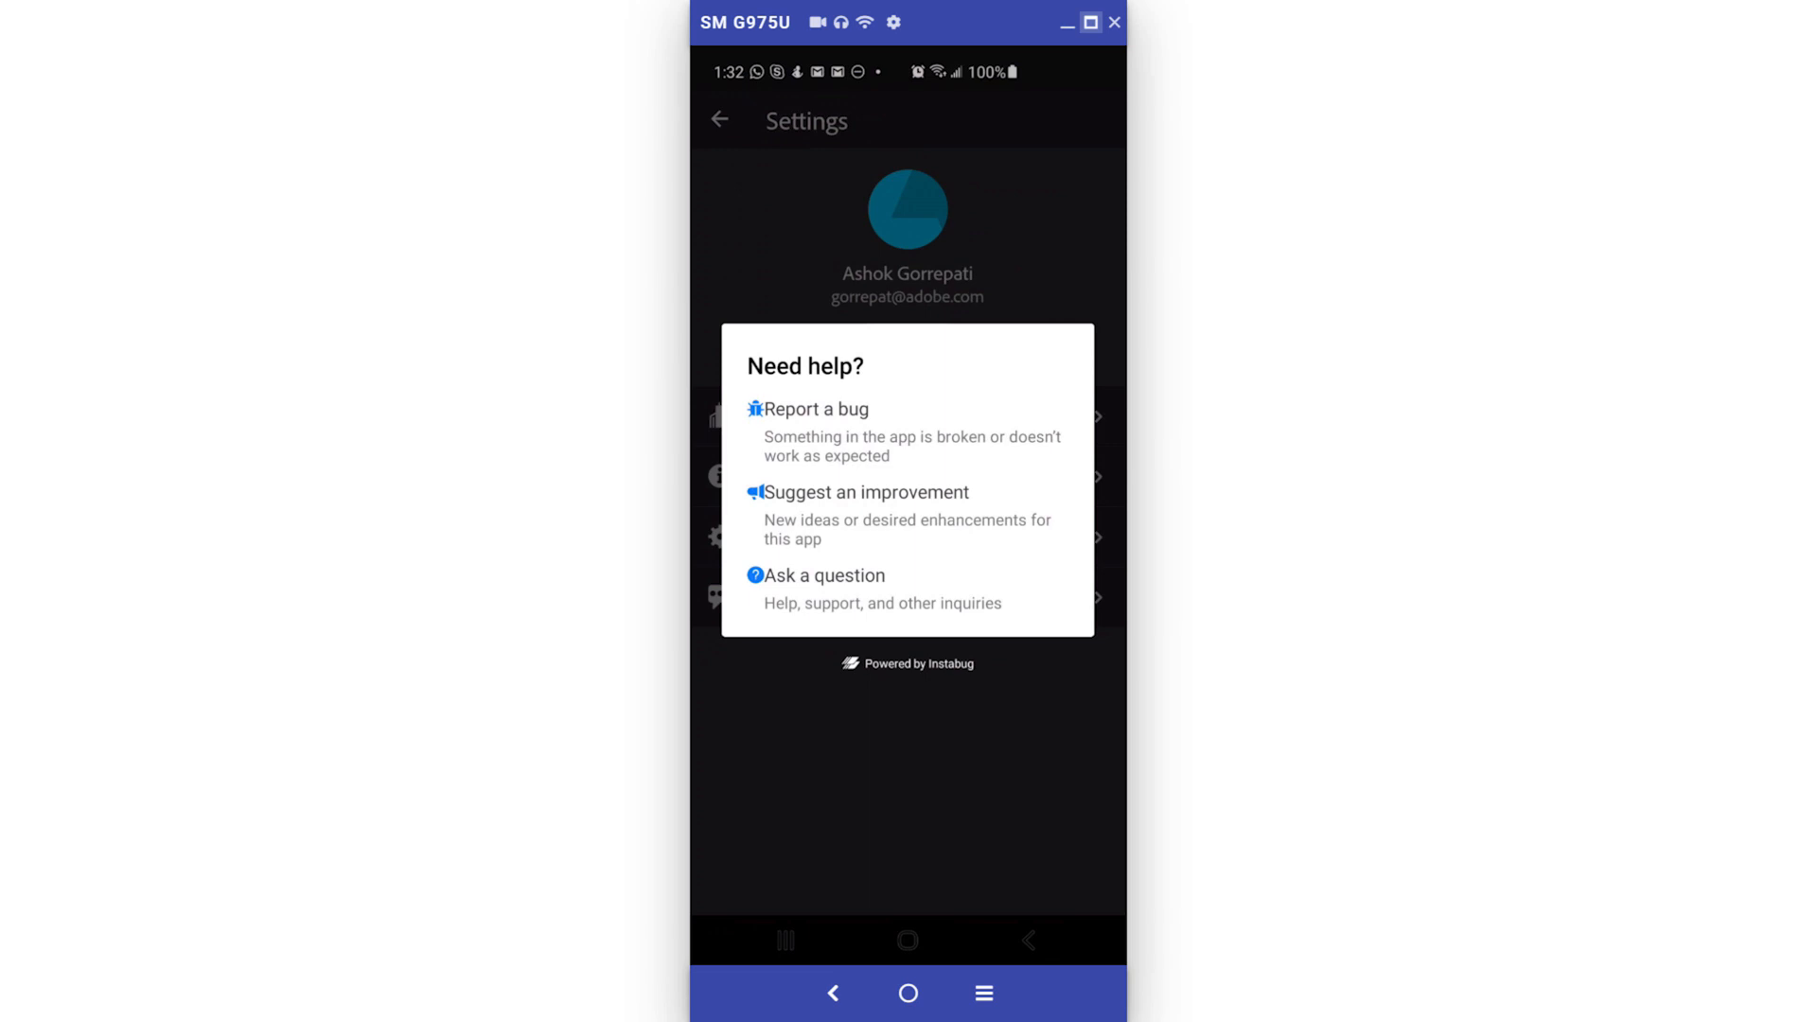
{"action": "left_click", "coordinate": [826, 574]}
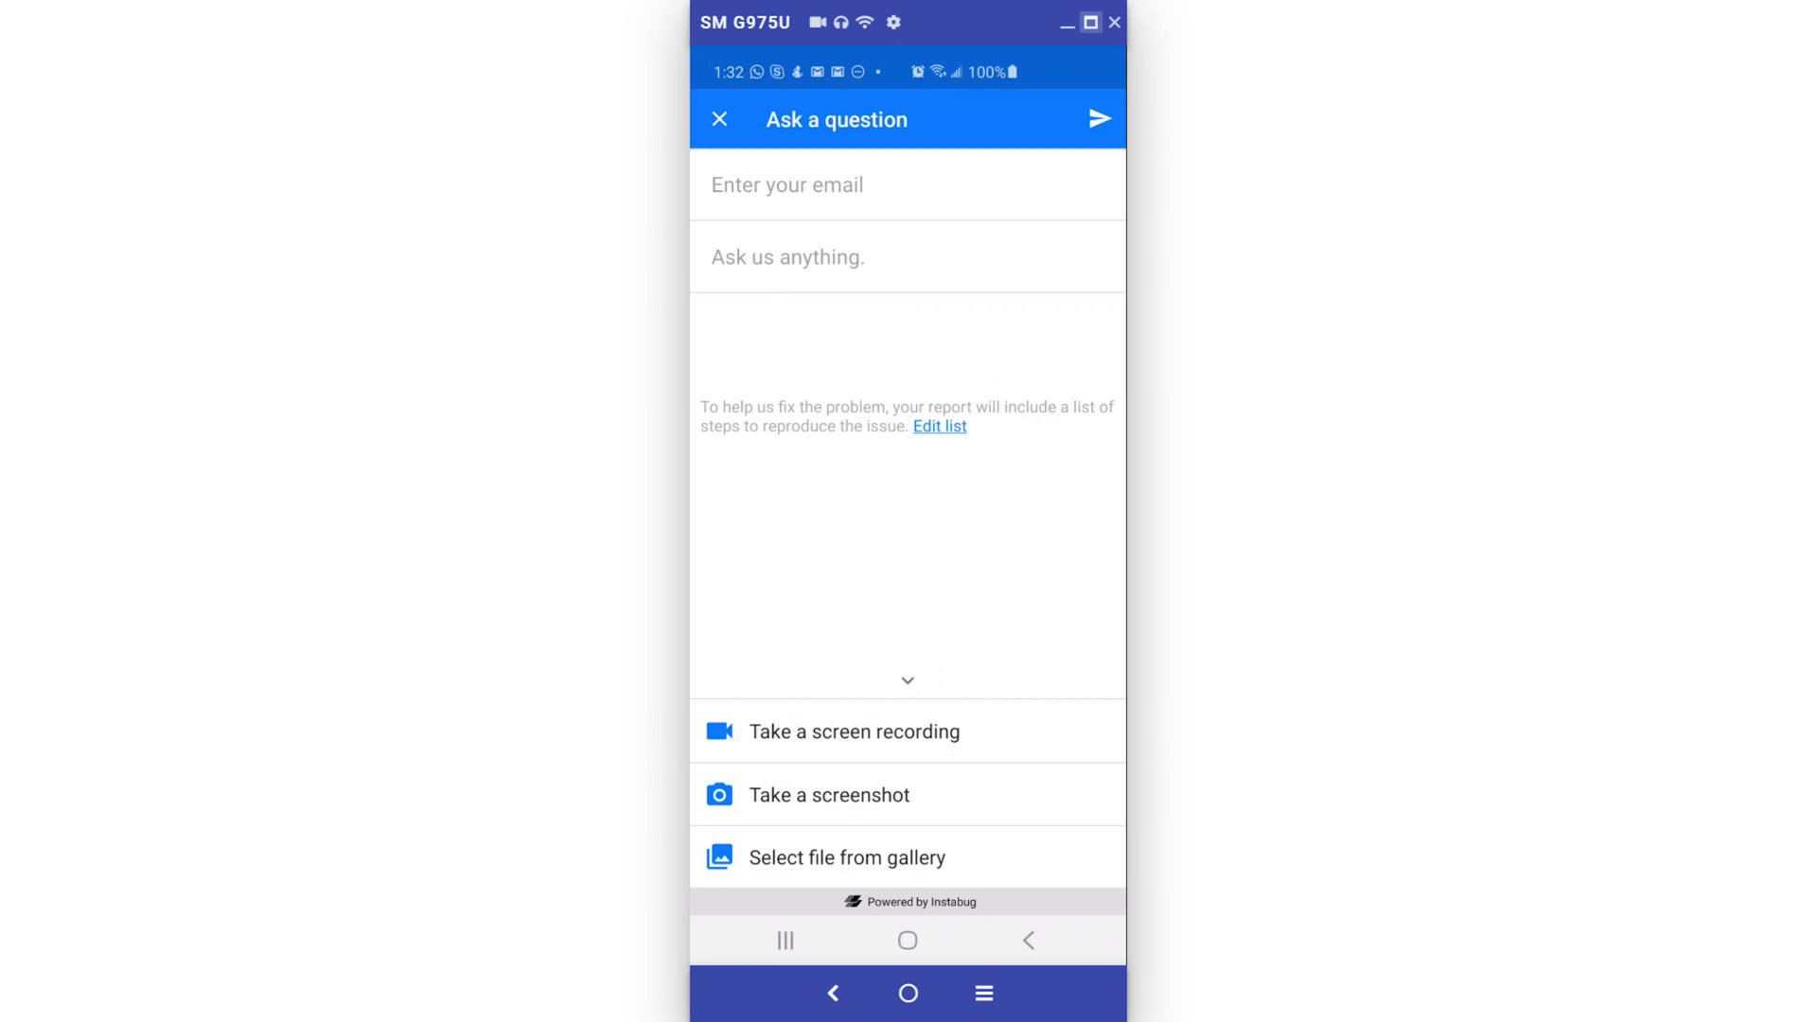
{"action": "left_click", "coordinate": [718, 120]}
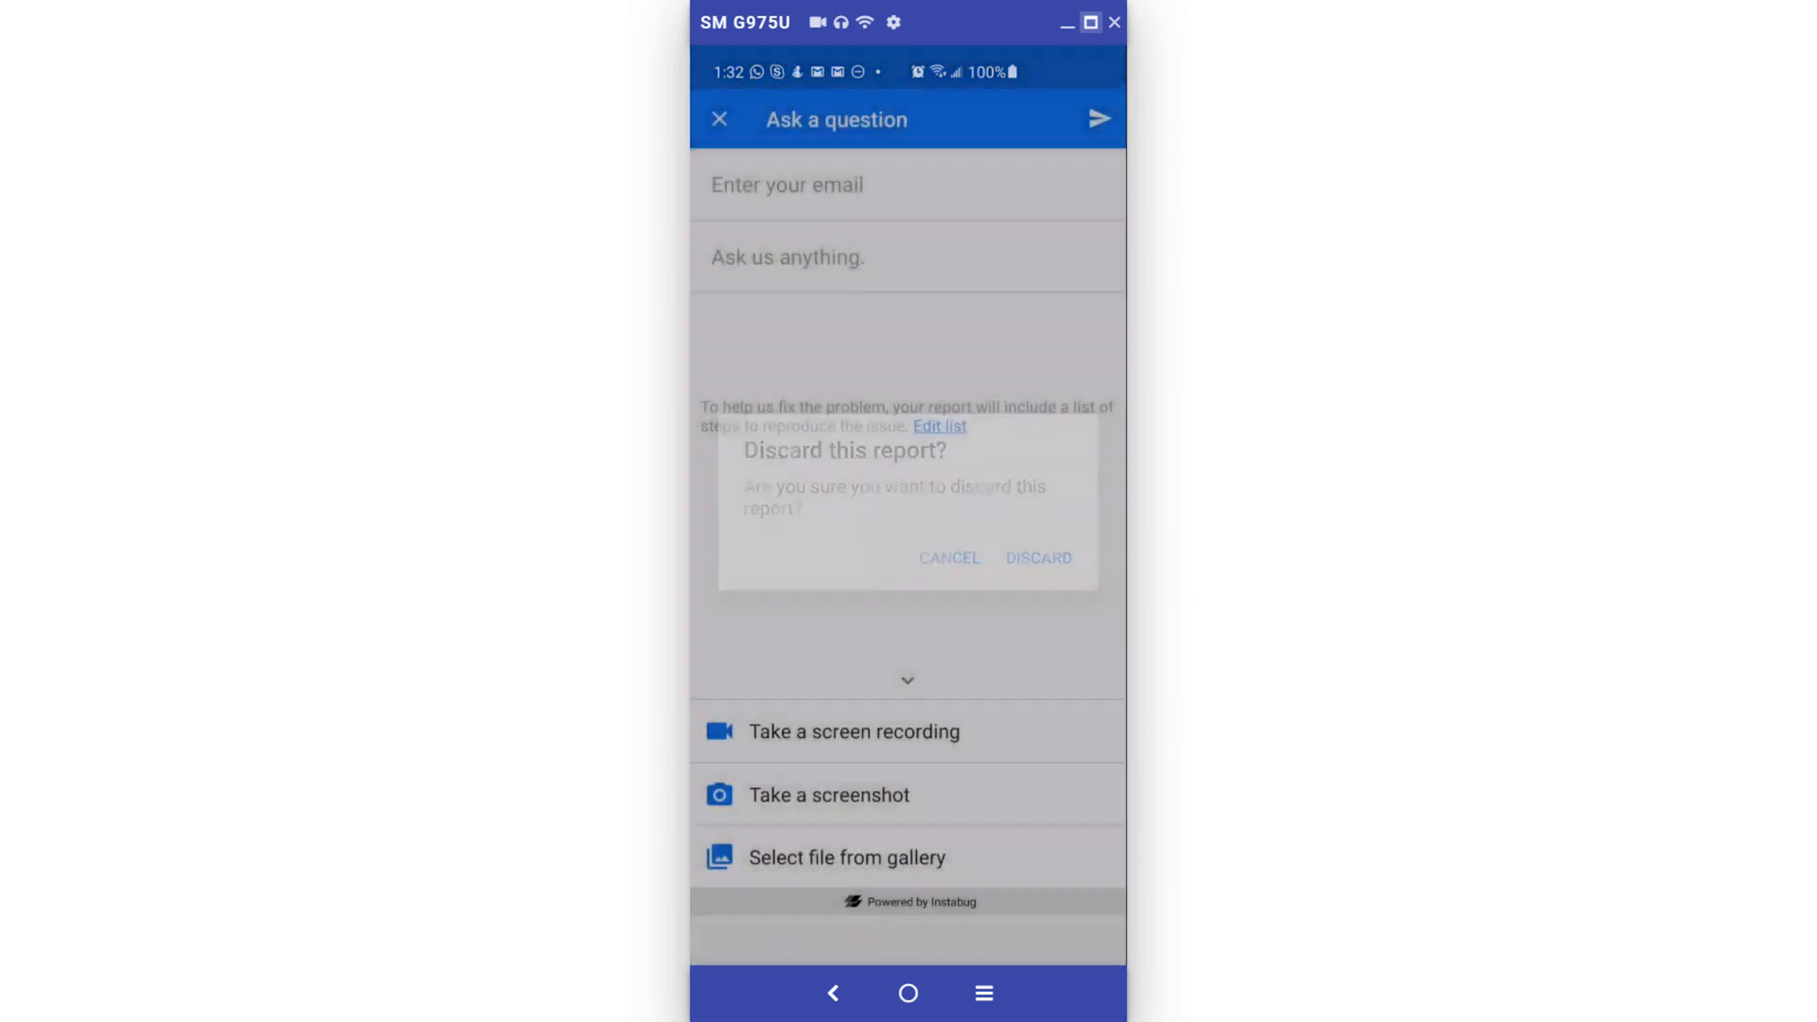